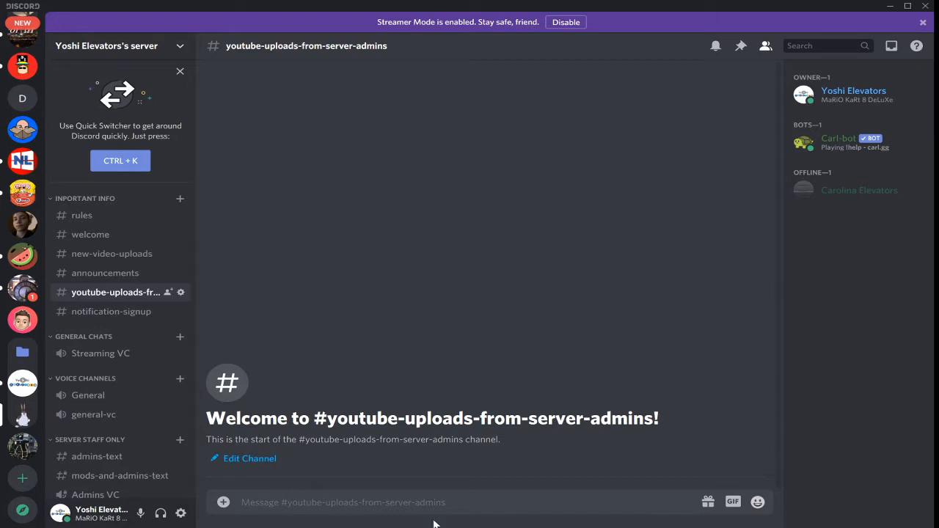
pyautogui.moveTo(277, 239)
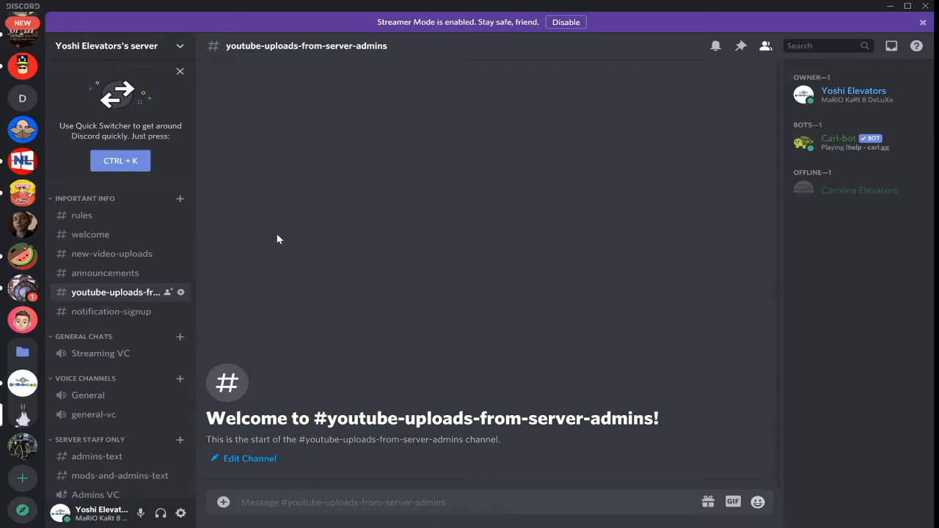
pyautogui.moveTo(258, 189)
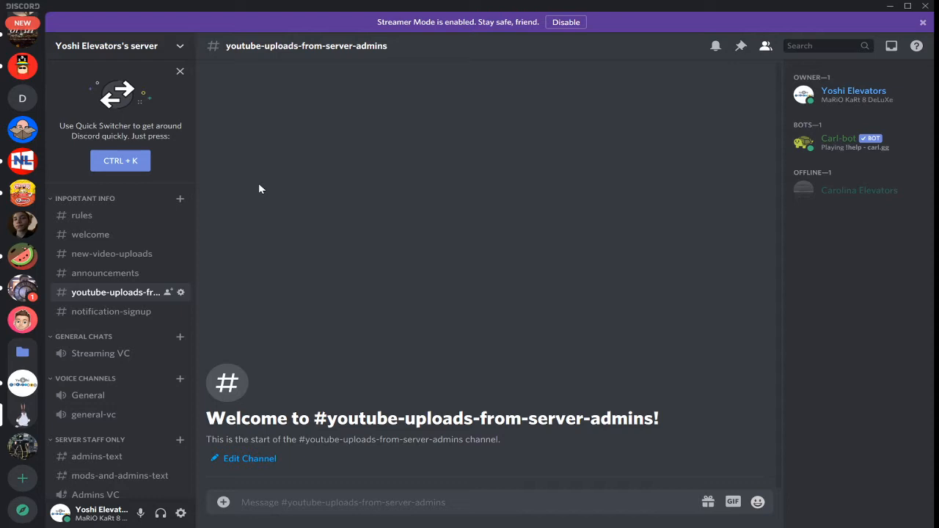
pyautogui.moveTo(235, 204)
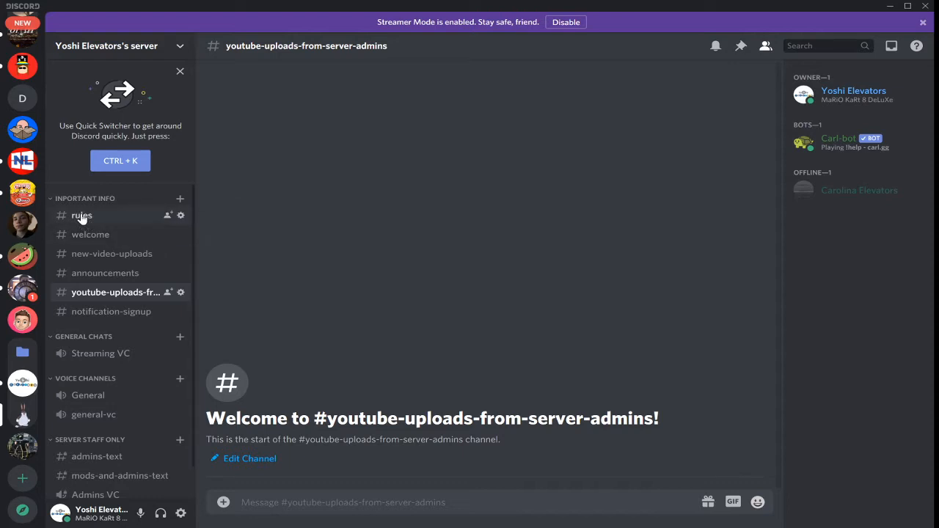
pyautogui.moveTo(94, 229)
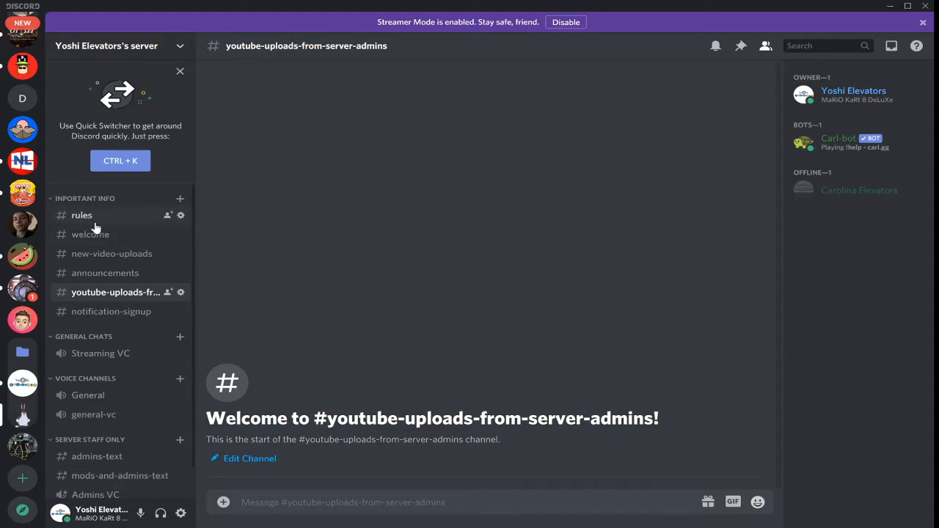
pyautogui.moveTo(135, 250)
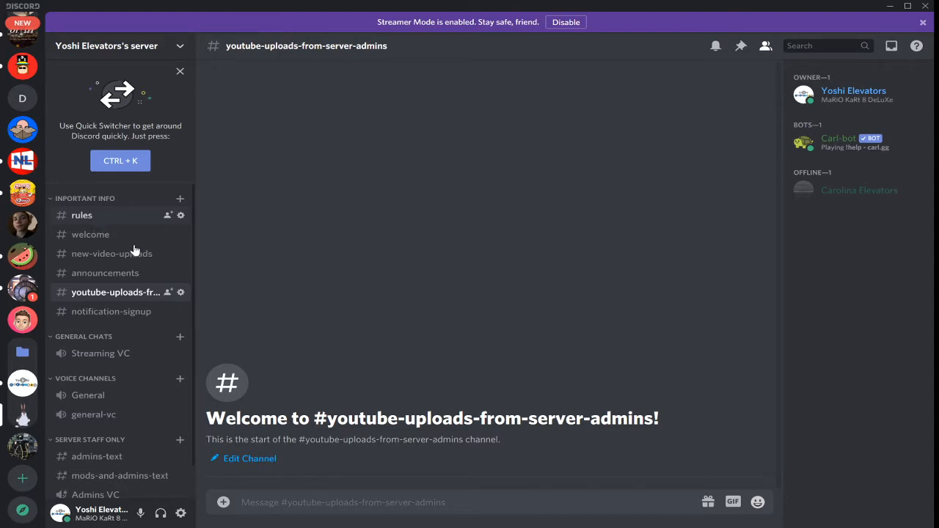
pyautogui.moveTo(88, 214)
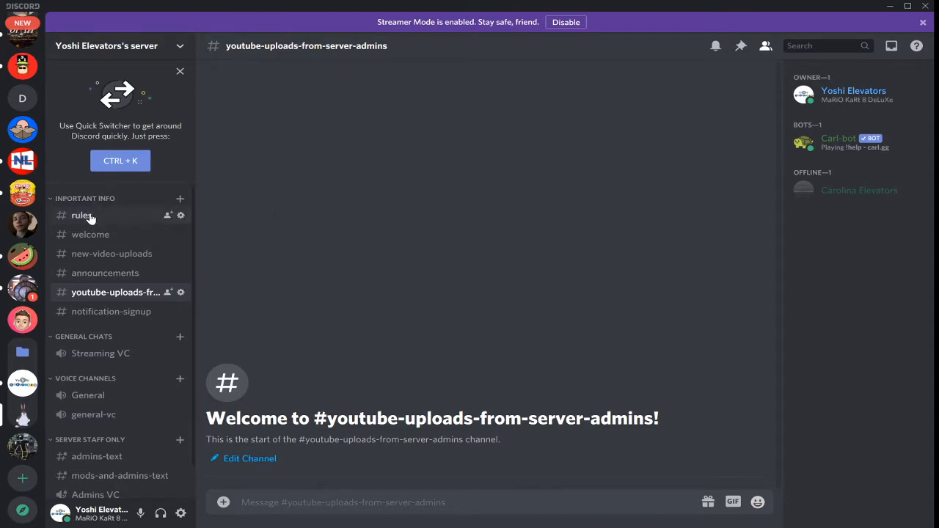
pyautogui.moveTo(141, 218)
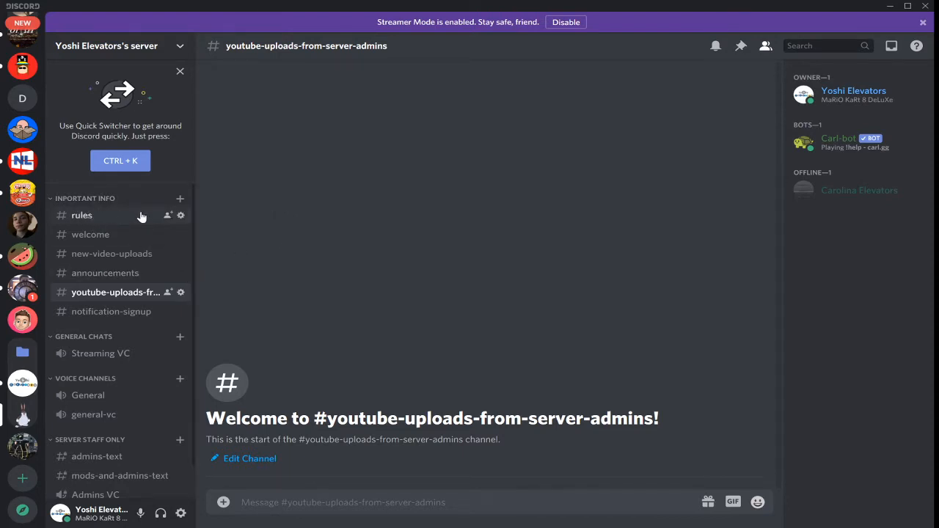
pyautogui.moveTo(167, 215)
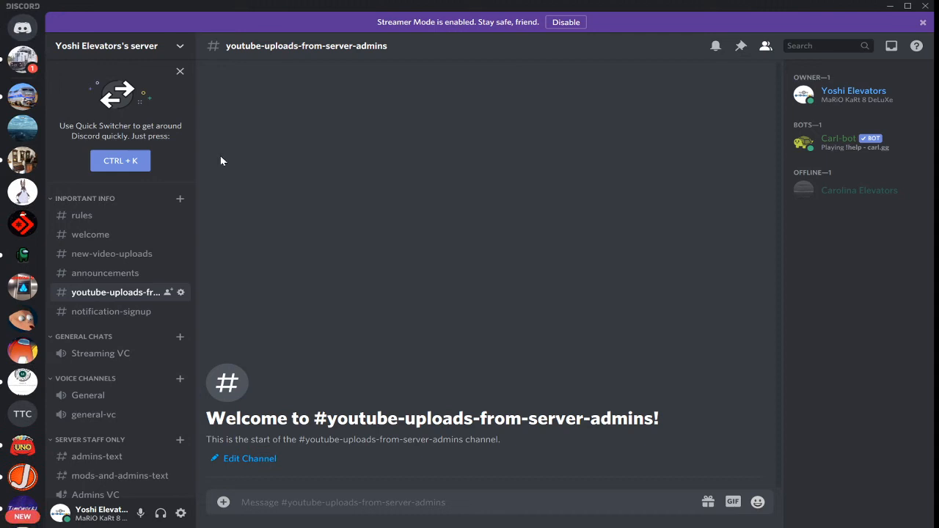
pyautogui.moveTo(91, 235)
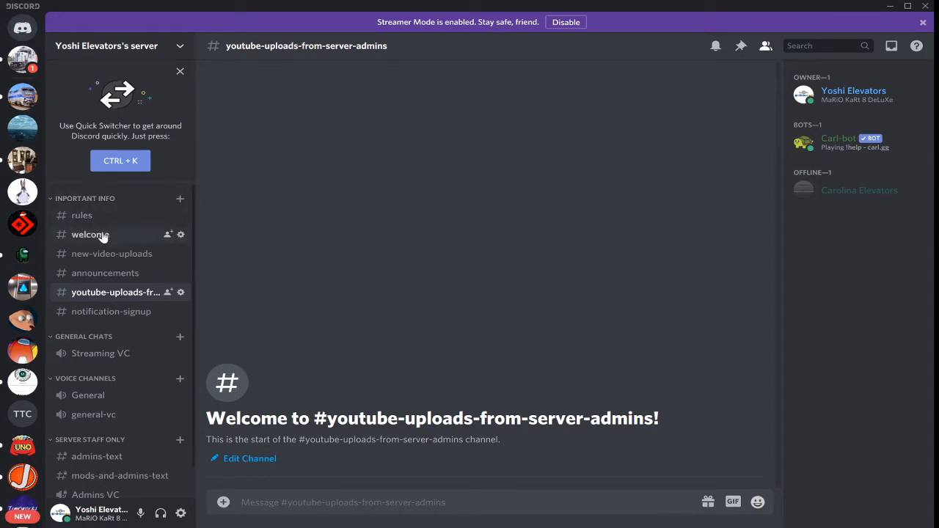
pyautogui.moveTo(165, 216)
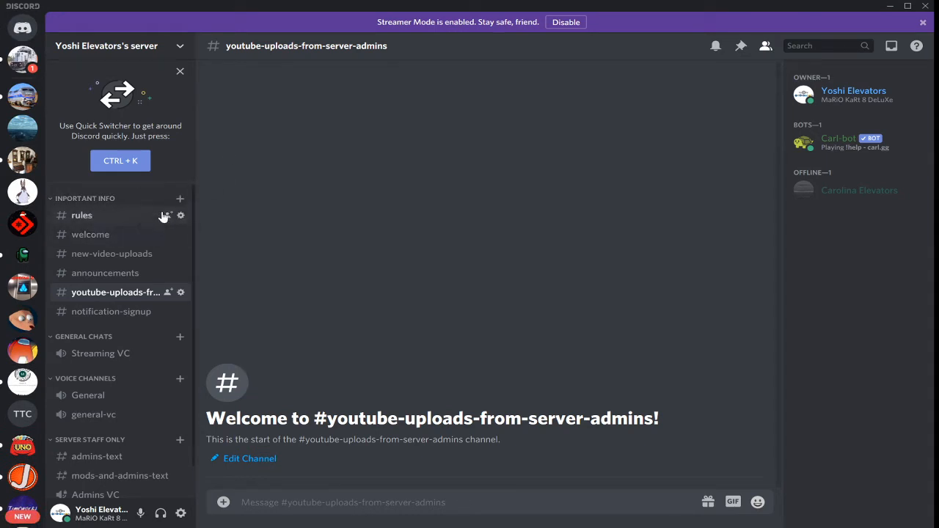
pyautogui.moveTo(100, 233)
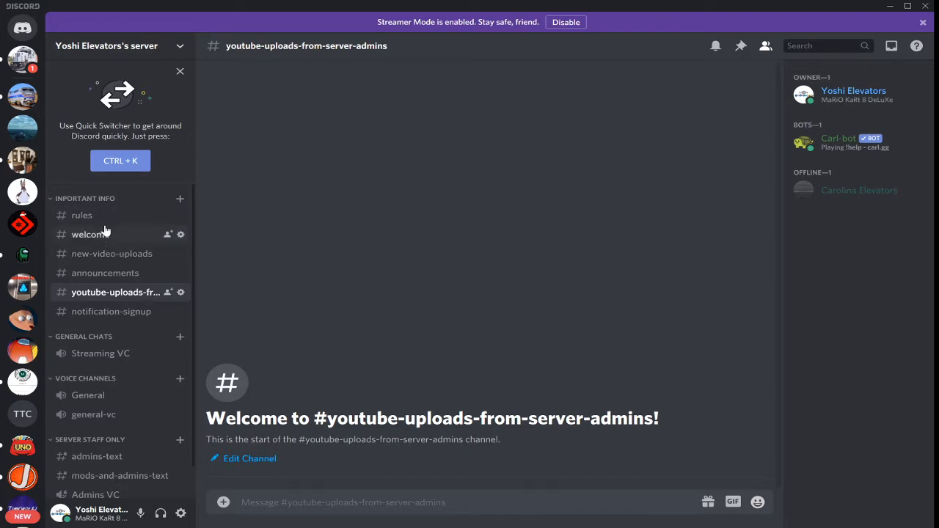
pyautogui.moveTo(167, 214)
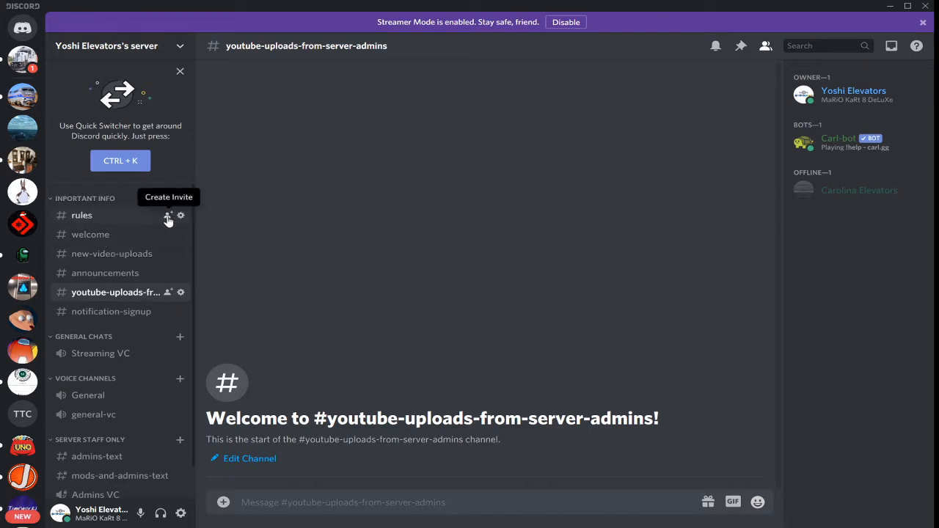
# Step: Look through the rules channel's invite dialog and dismiss it without inviting anyone
pyautogui.click(168, 214)
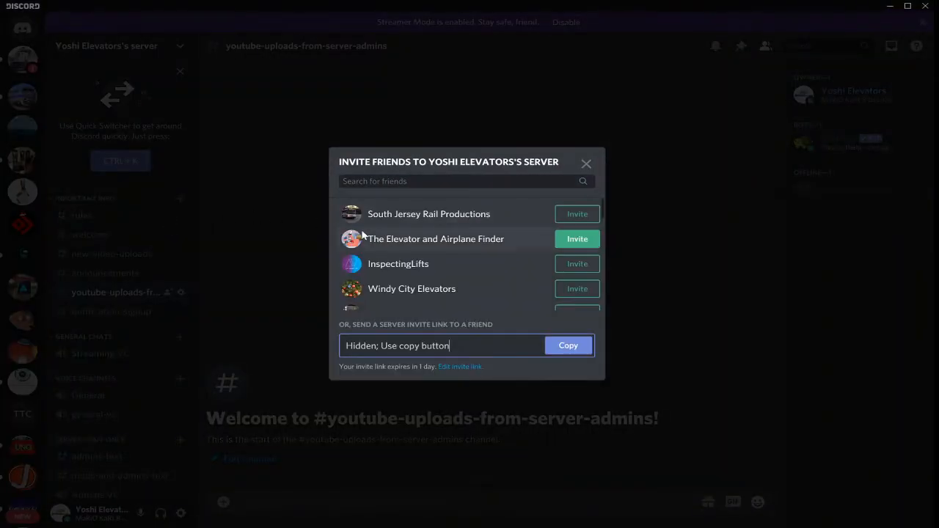
pyautogui.scroll(-3)
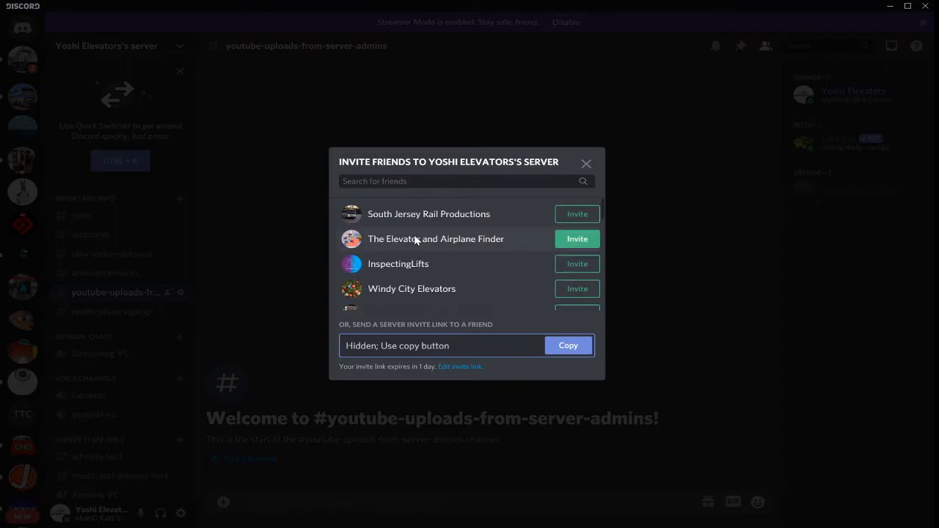
pyautogui.click(587, 163)
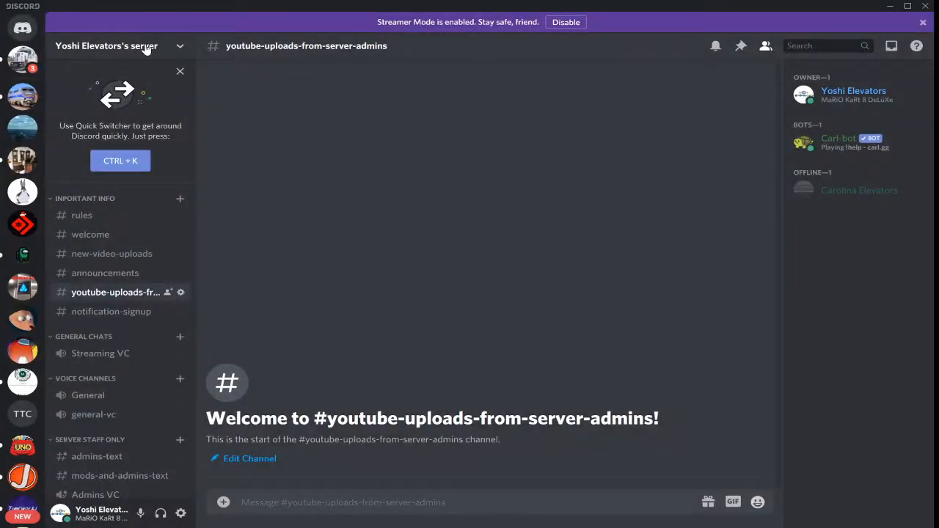
# Step: Search the friends list for 'mo', invite the matching friend, and return to the channel
pyautogui.click(110, 45)
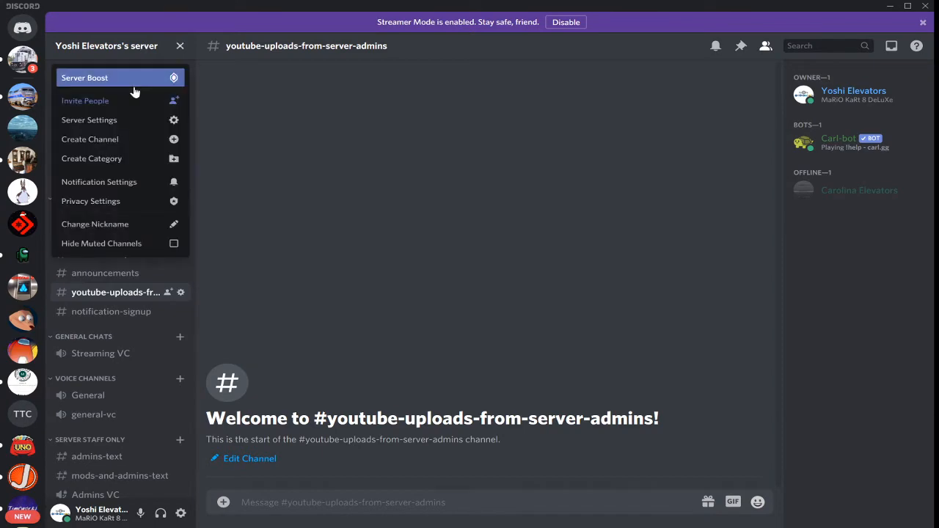
pyautogui.click(85, 99)
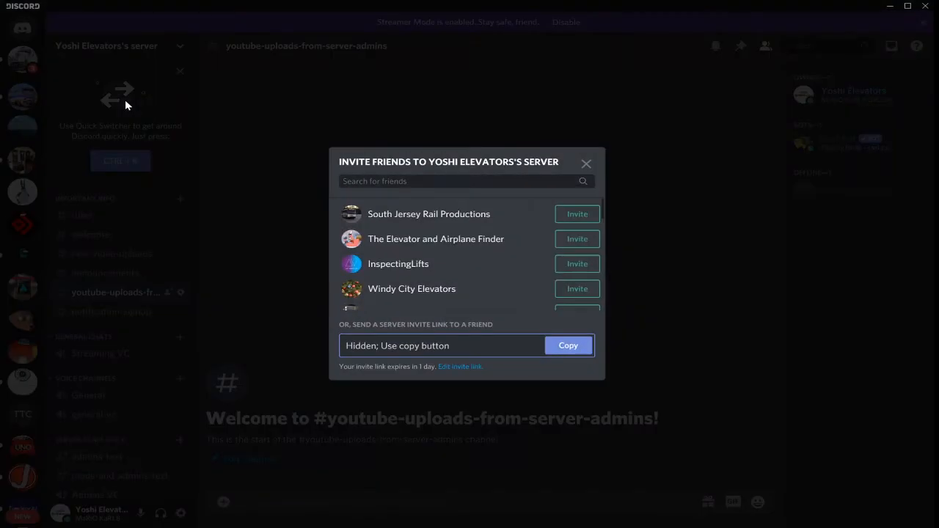
pyautogui.scroll(-3)
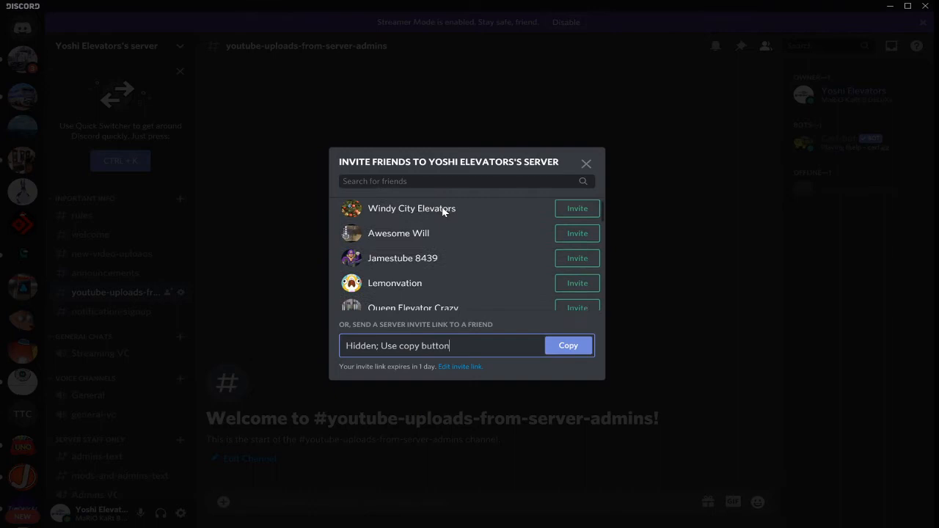
pyautogui.scroll(-3)
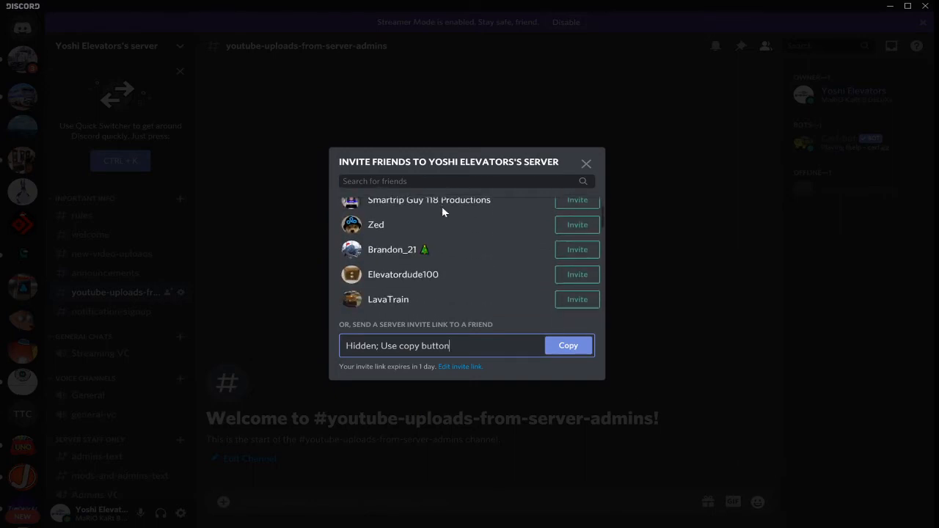
pyautogui.scroll(-3)
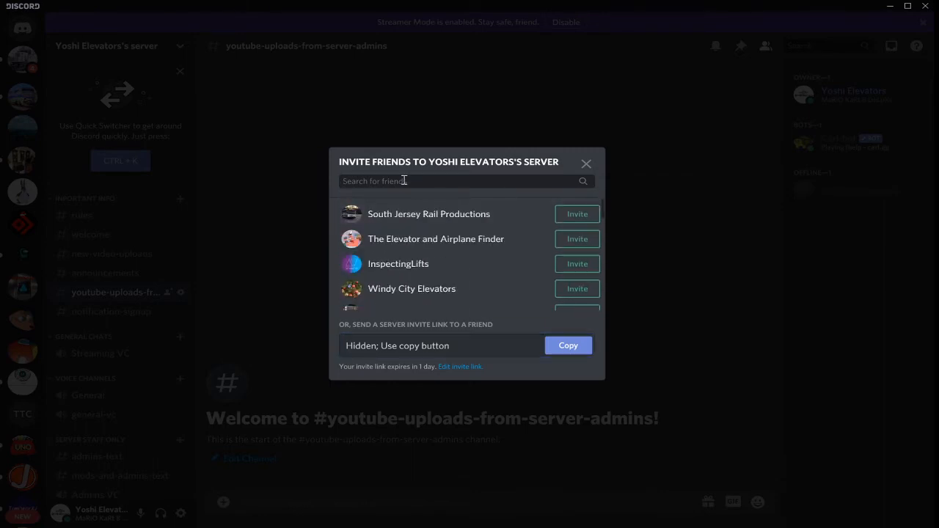
pyautogui.write('more')
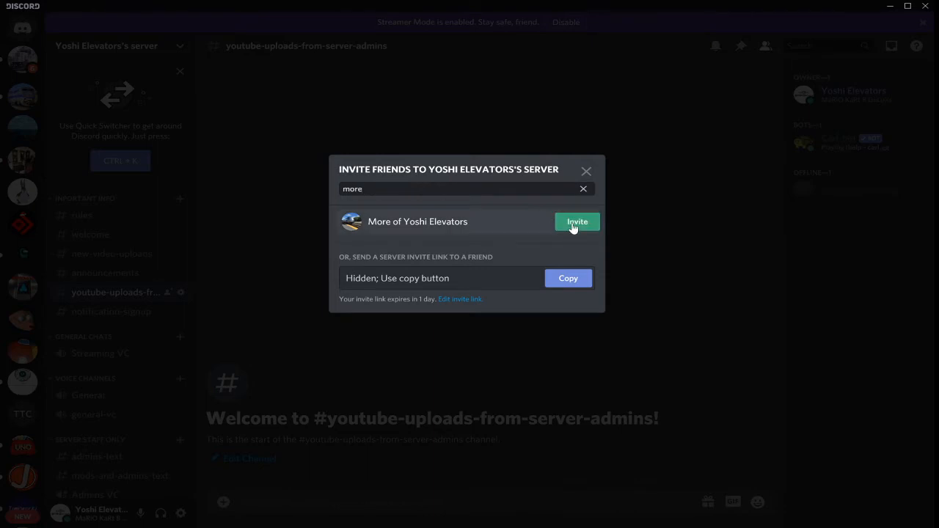
pyautogui.click(578, 221)
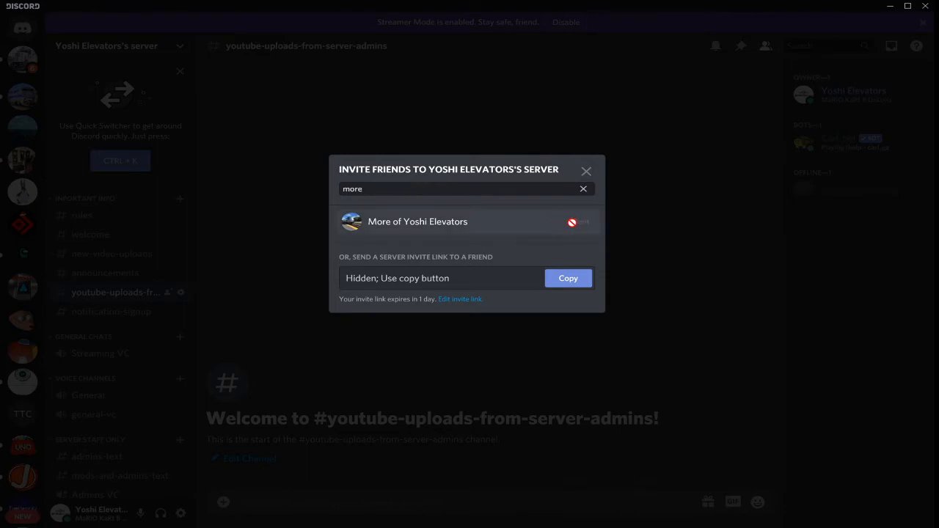
pyautogui.click(587, 170)
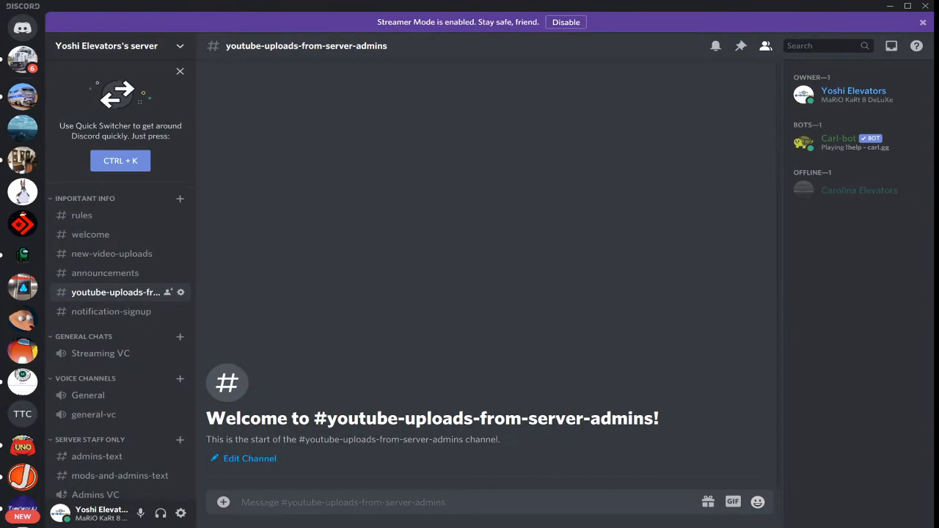
pyautogui.moveTo(543, 238)
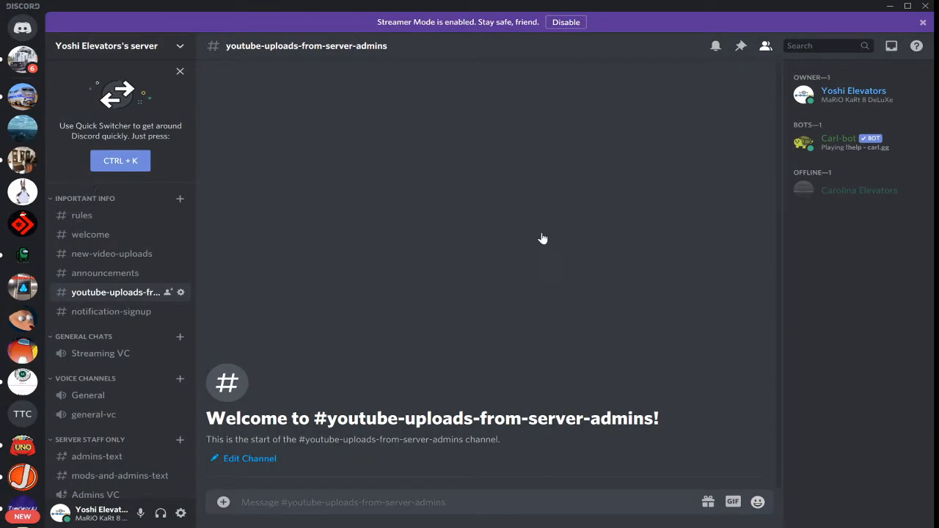
pyautogui.moveTo(477, 467)
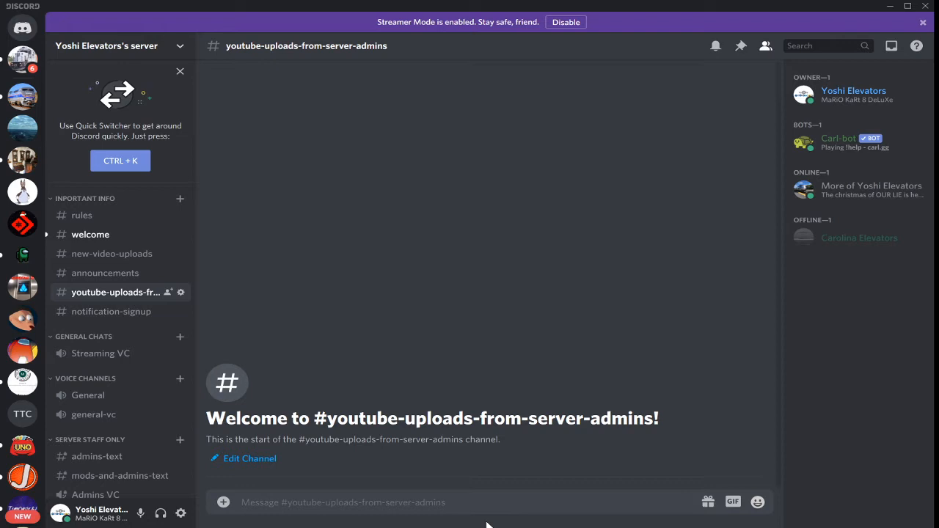
pyautogui.moveTo(114, 61)
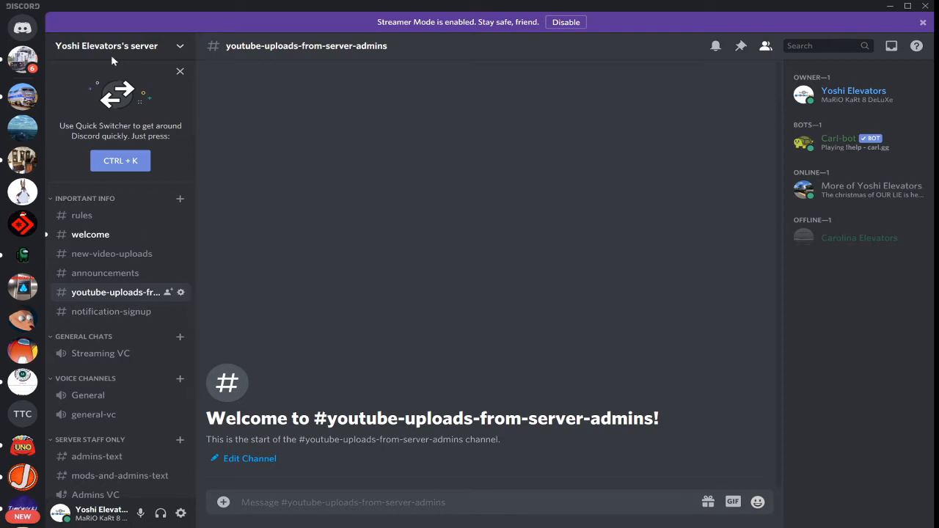
pyautogui.click(106, 45)
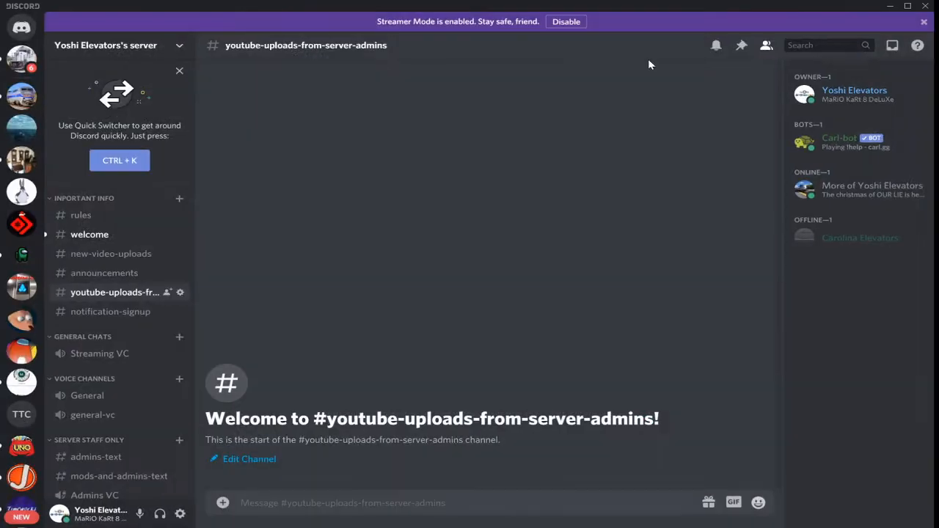
# Step: Try the invite expiry at 1 day, then set it back to never expire
pyautogui.click(106, 45)
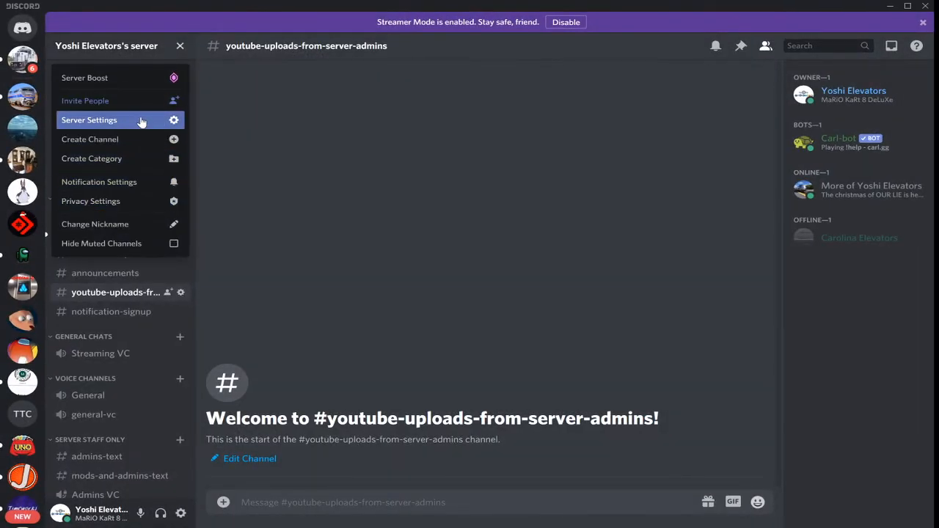
pyautogui.click(86, 100)
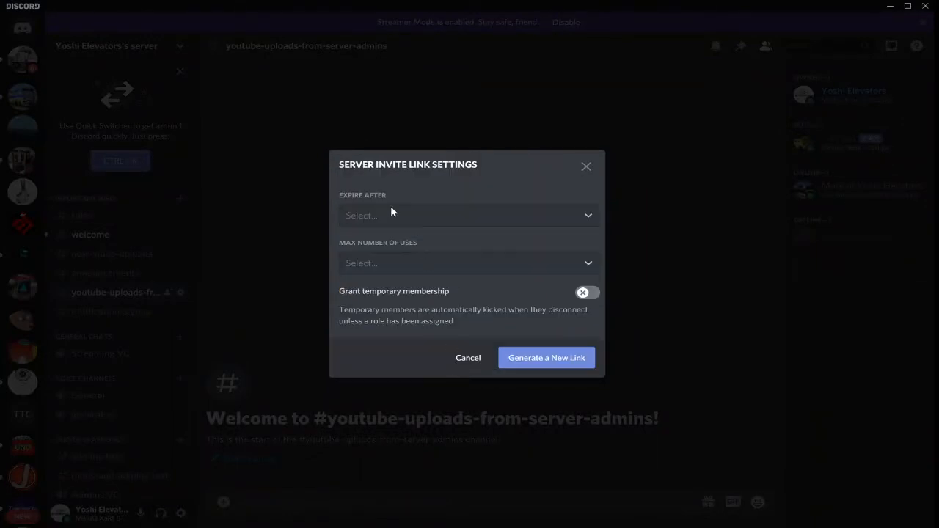
pyautogui.click(468, 214)
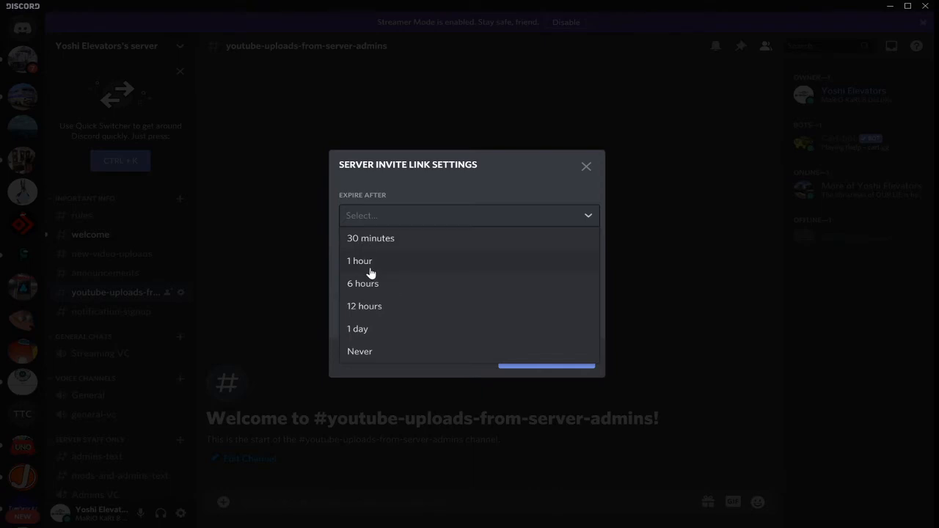
pyautogui.moveTo(371, 336)
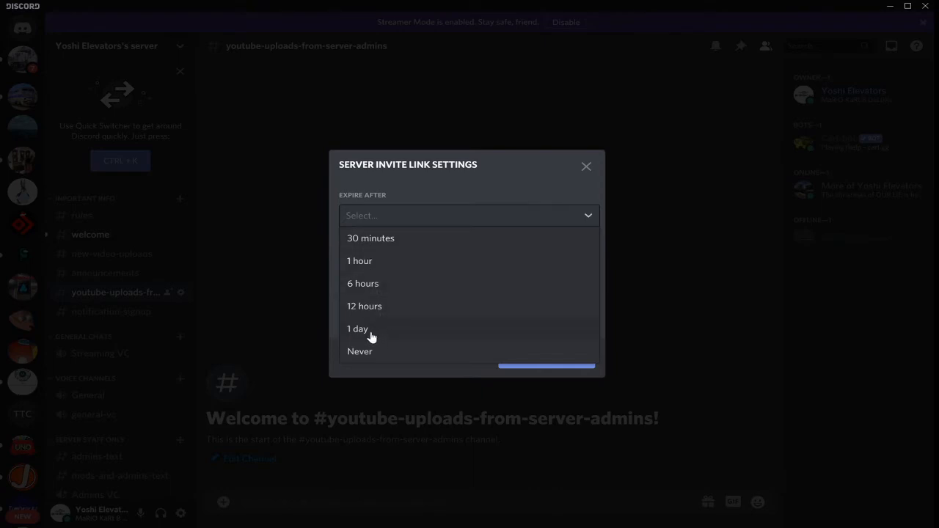
pyautogui.moveTo(375, 353)
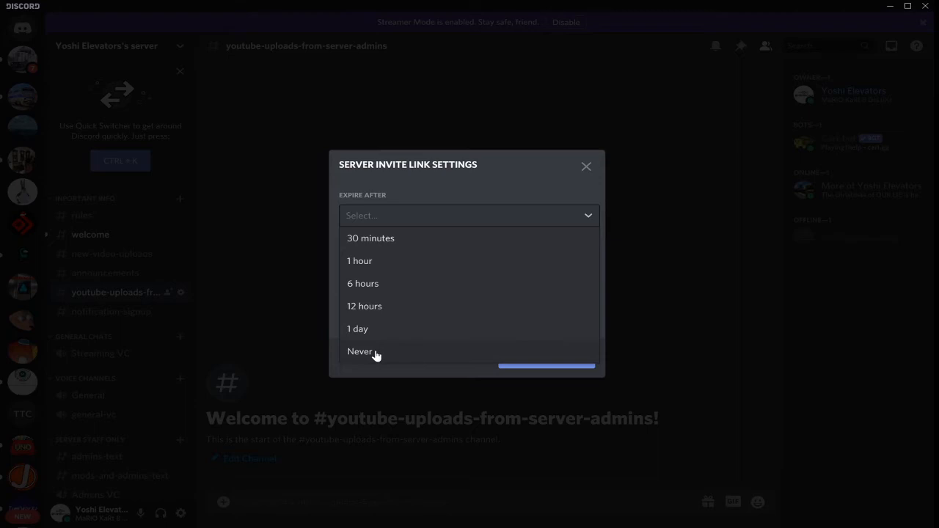
pyautogui.moveTo(380, 337)
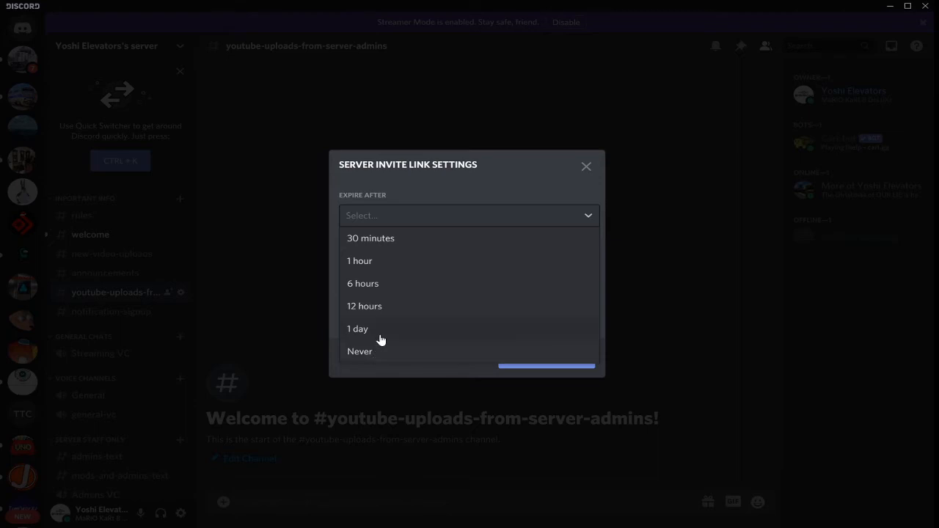
pyautogui.moveTo(376, 350)
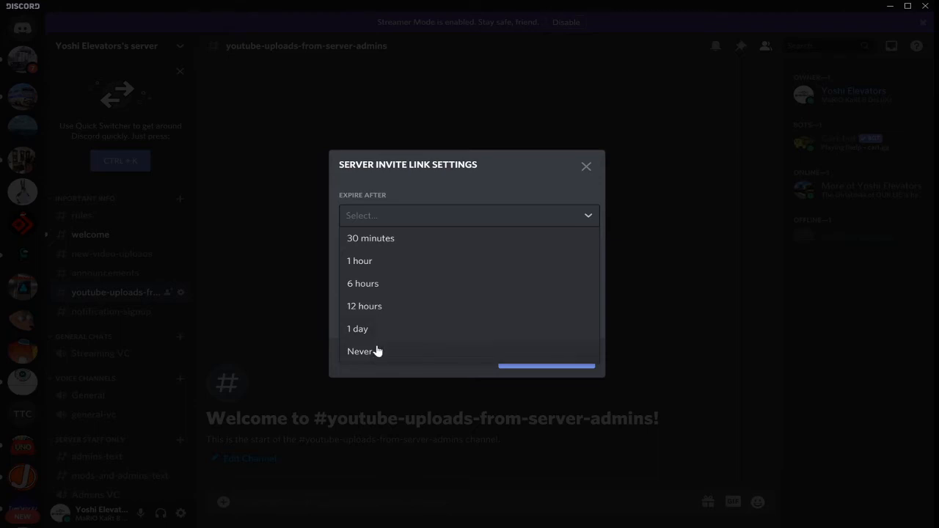
pyautogui.moveTo(374, 328)
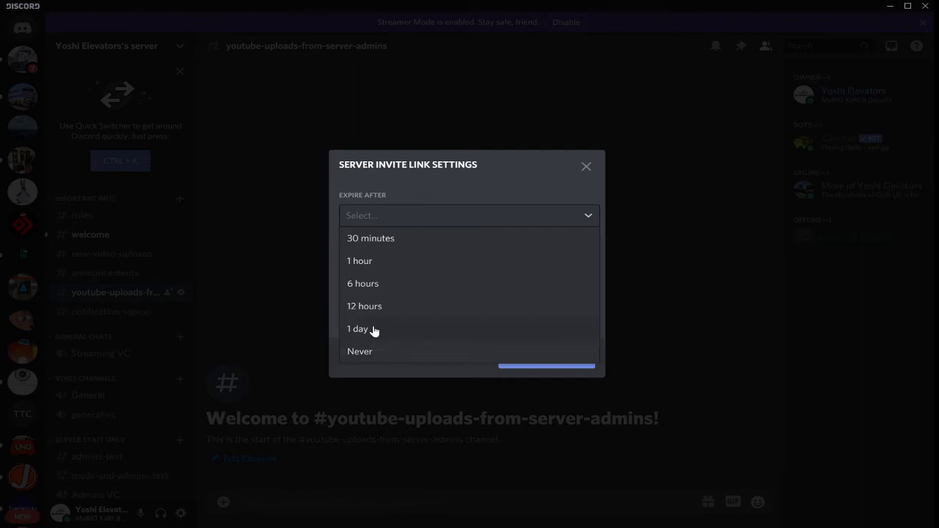
pyautogui.click(358, 329)
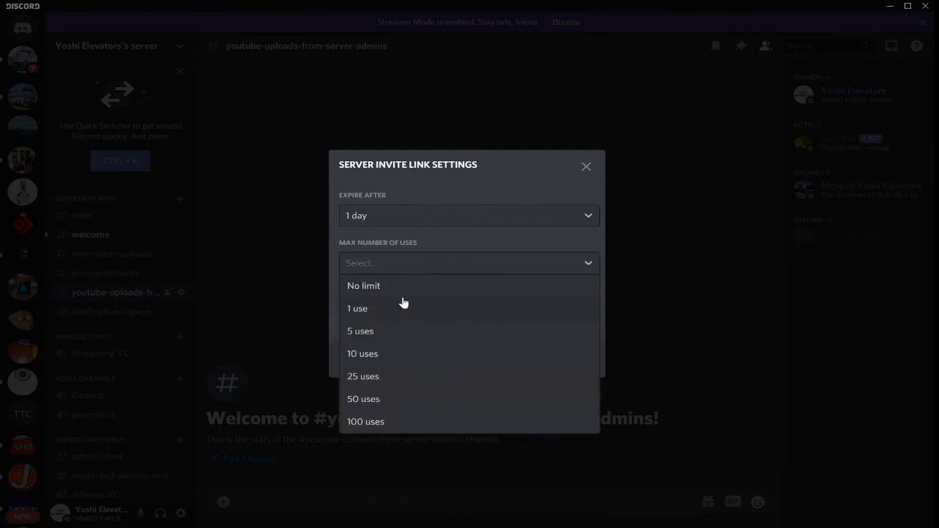
pyautogui.click(469, 214)
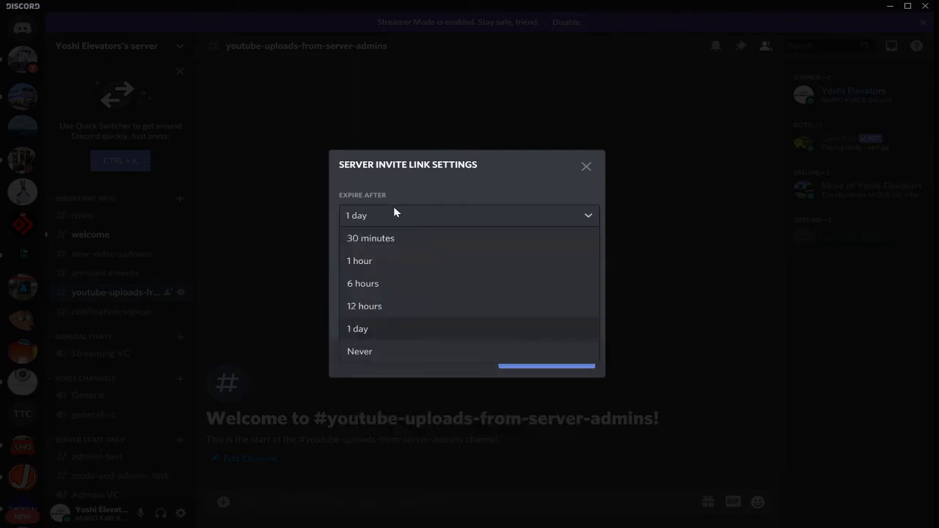
pyautogui.click(360, 351)
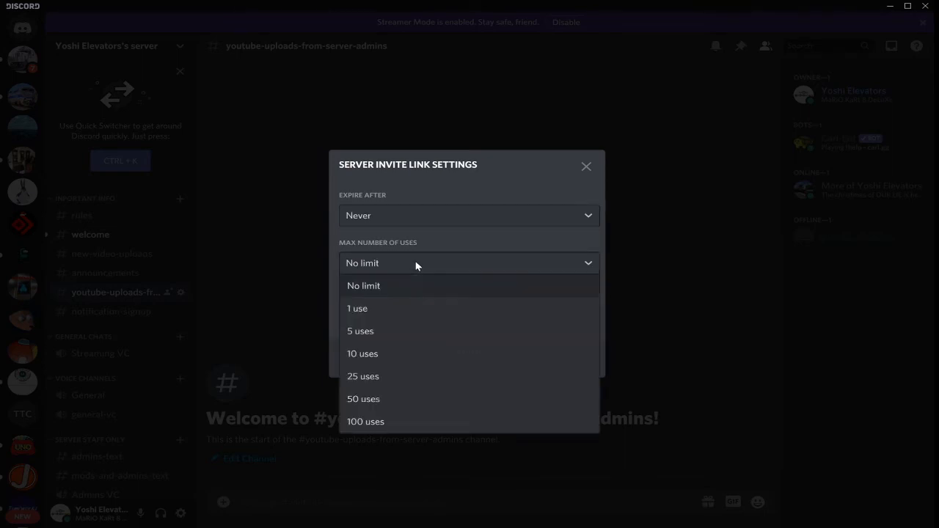
pyautogui.moveTo(389, 335)
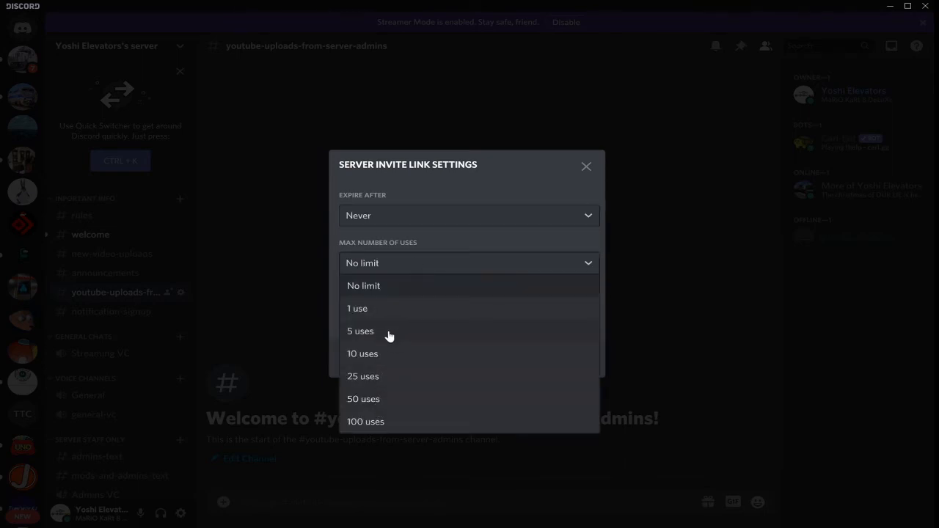
pyautogui.moveTo(373, 359)
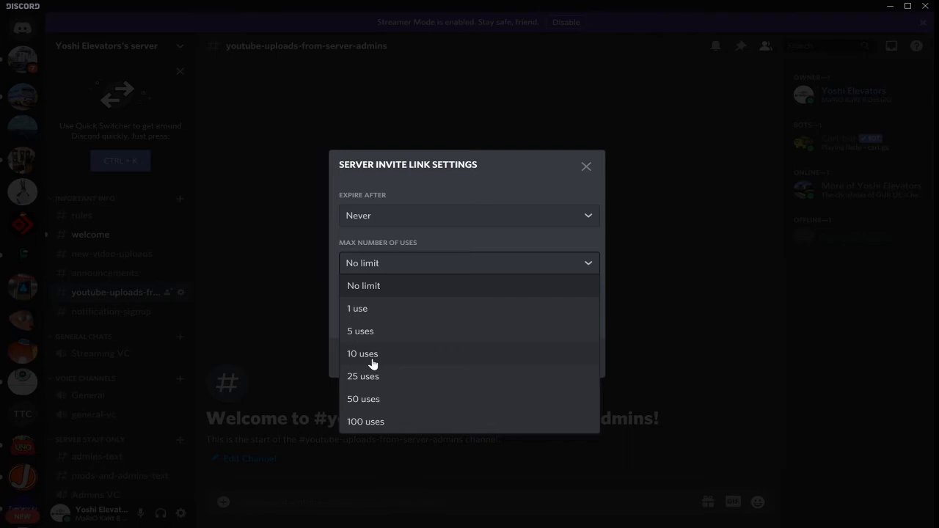
pyautogui.moveTo(376, 372)
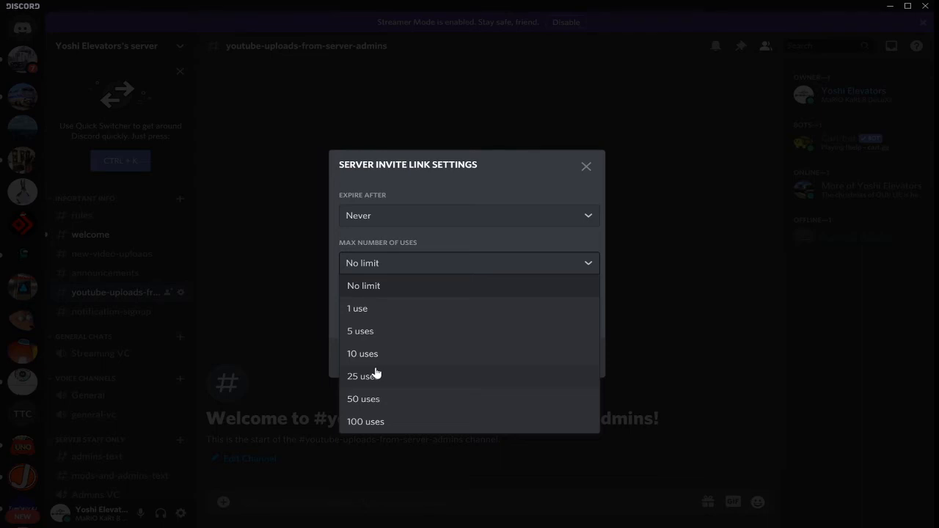
# Step: Limit the invite to 25 uses, try a 6-hour expiry, and leave expiry at never
pyautogui.click(361, 376)
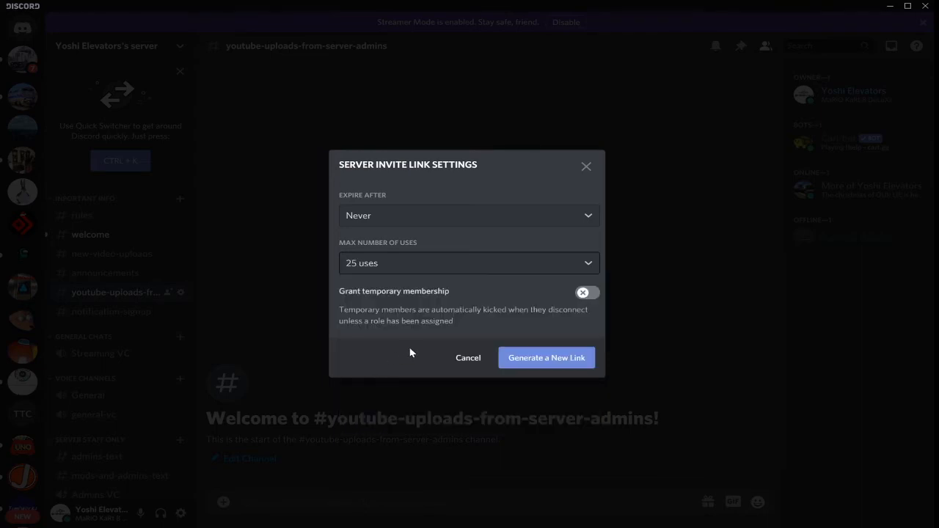
pyautogui.moveTo(488, 332)
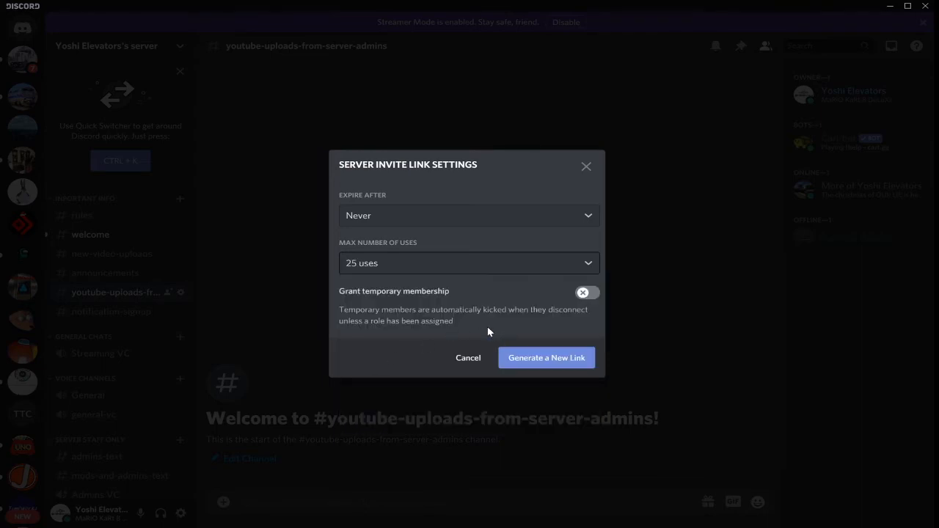
pyautogui.moveTo(485, 253)
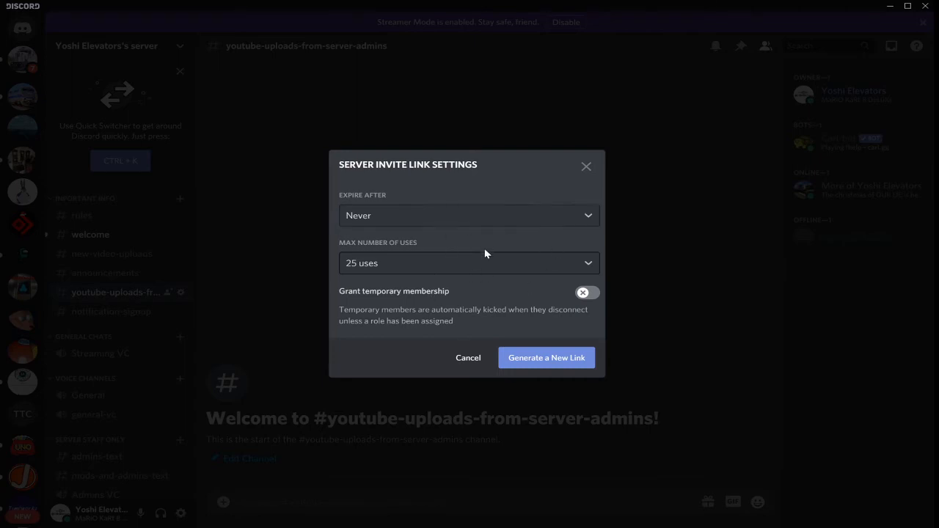
pyautogui.moveTo(587, 294)
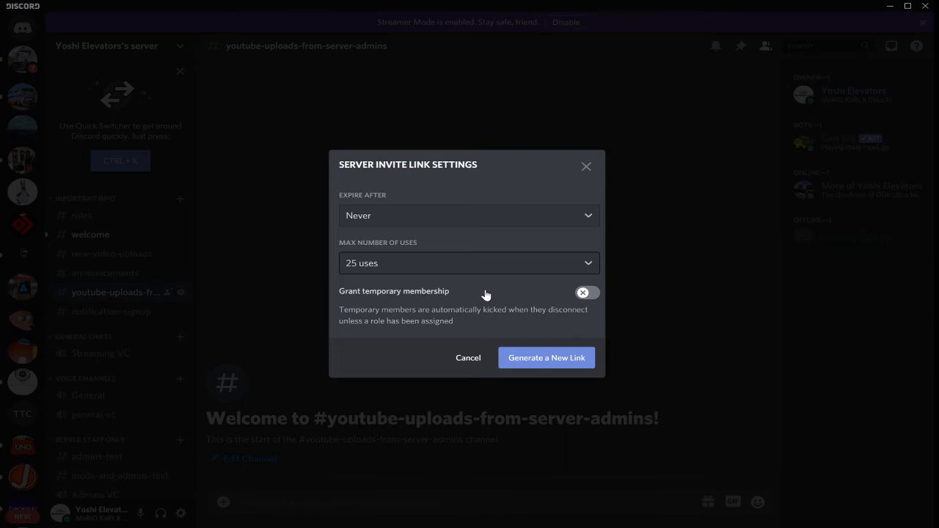
pyautogui.moveTo(484, 294)
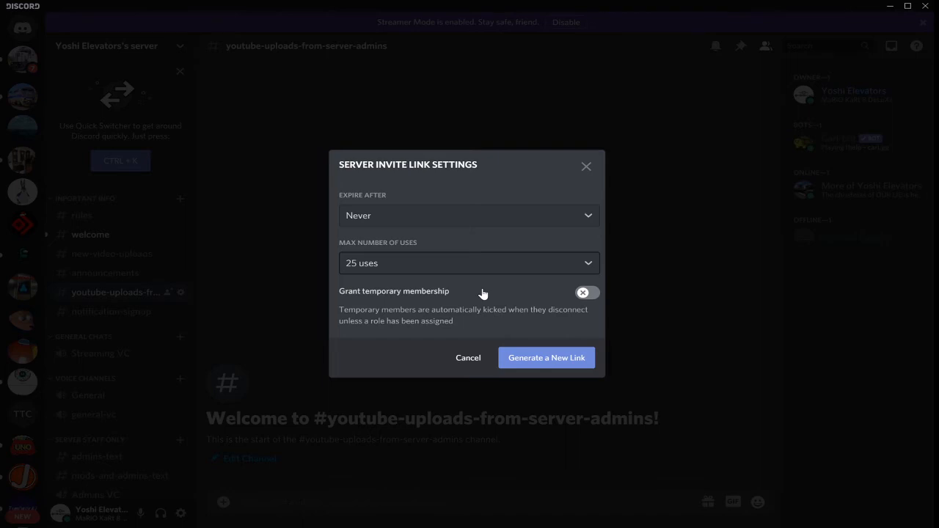
pyautogui.moveTo(432, 264)
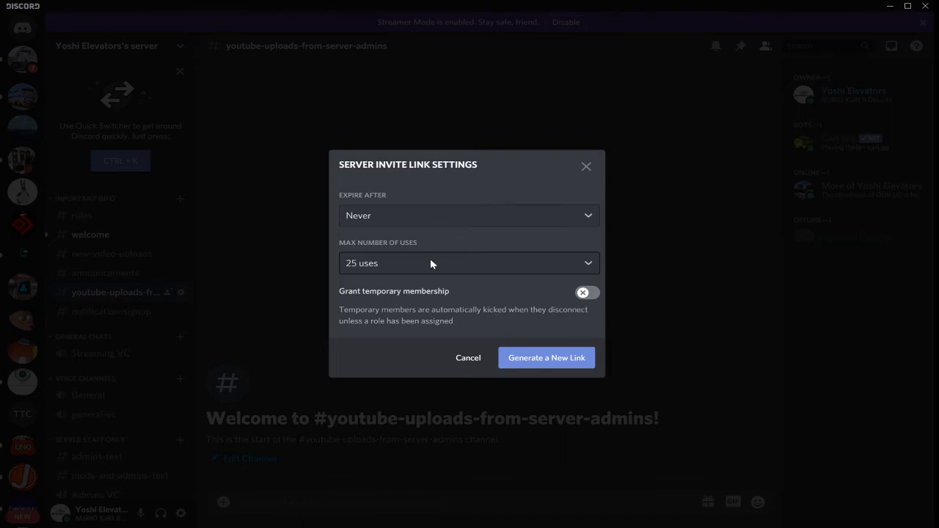
pyautogui.moveTo(390, 222)
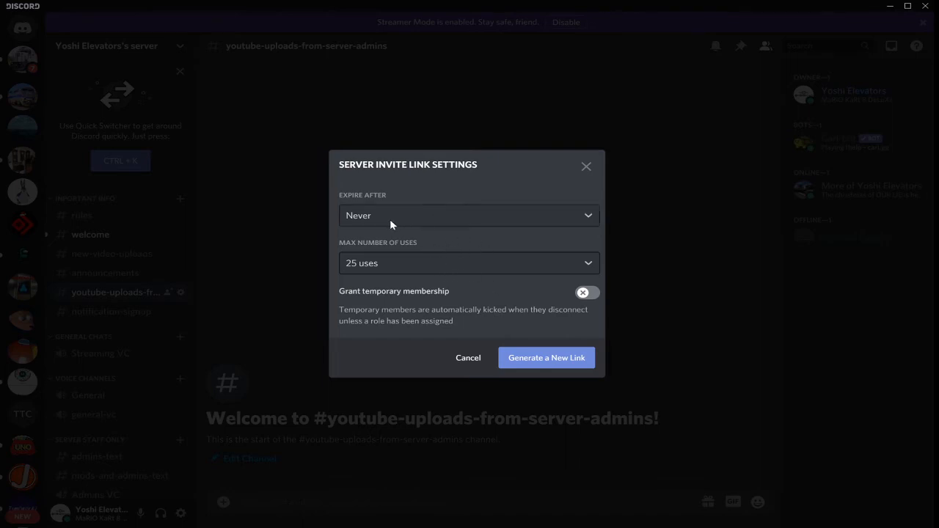
pyautogui.click(468, 214)
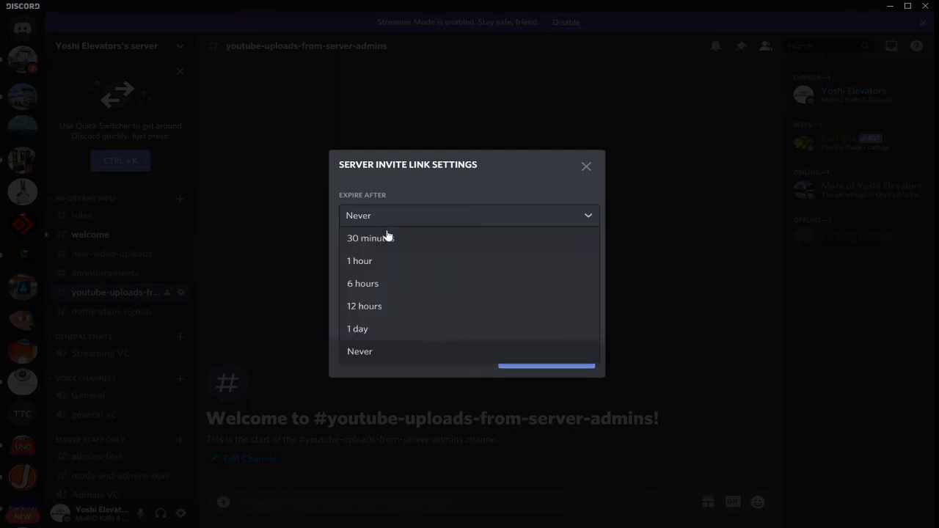
pyautogui.click(362, 283)
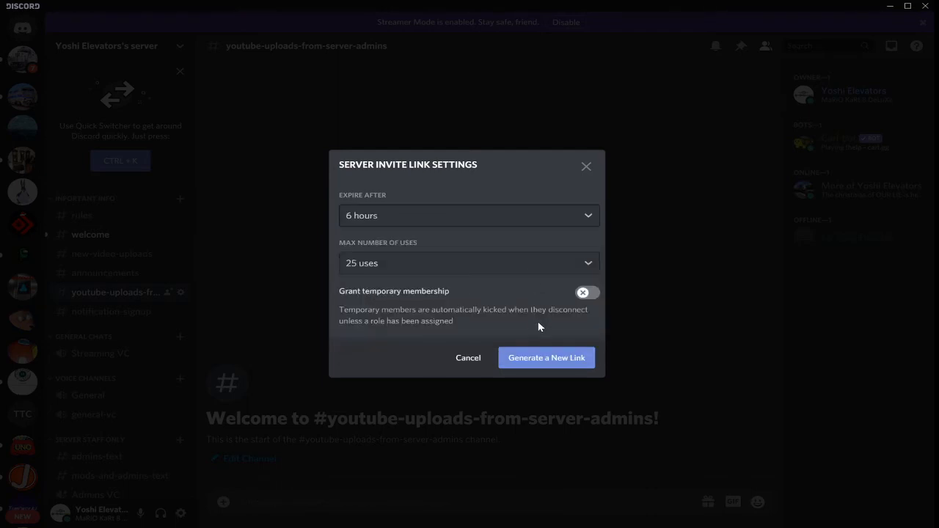
pyautogui.click(470, 214)
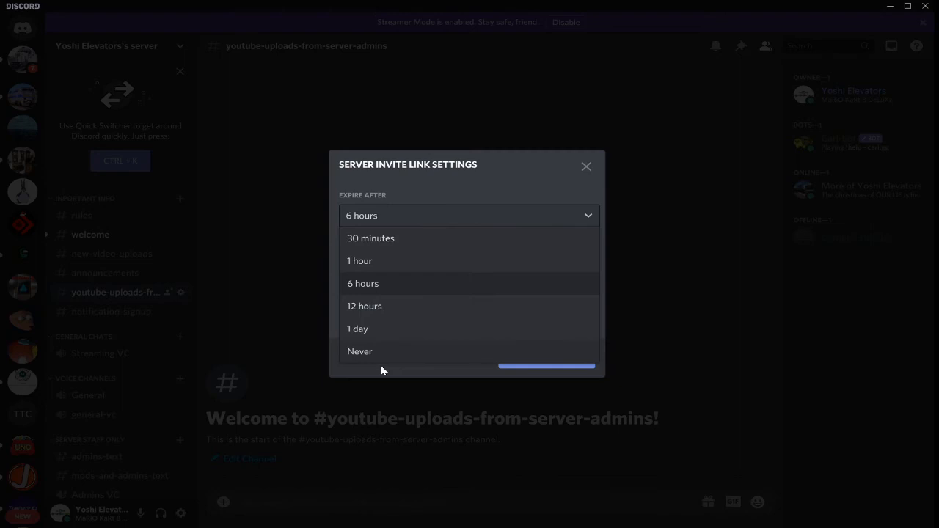
pyautogui.click(360, 351)
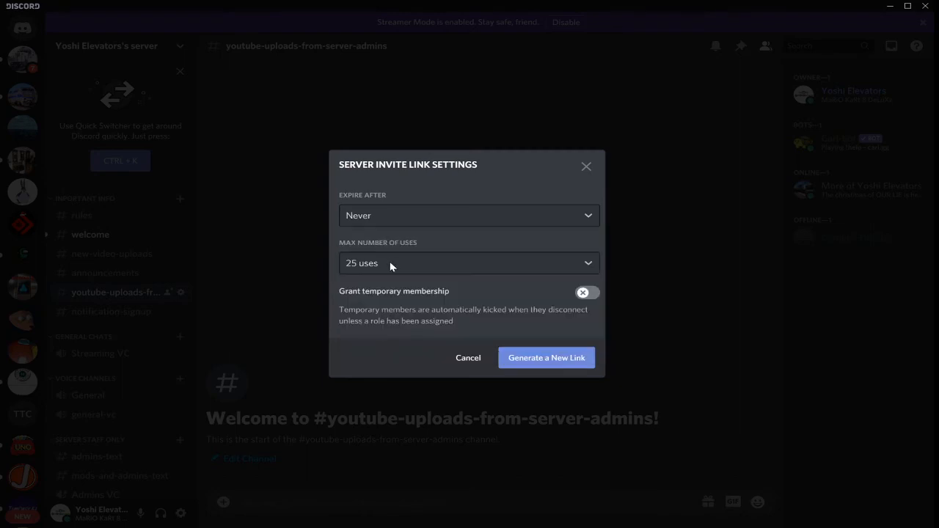
pyautogui.moveTo(389, 265)
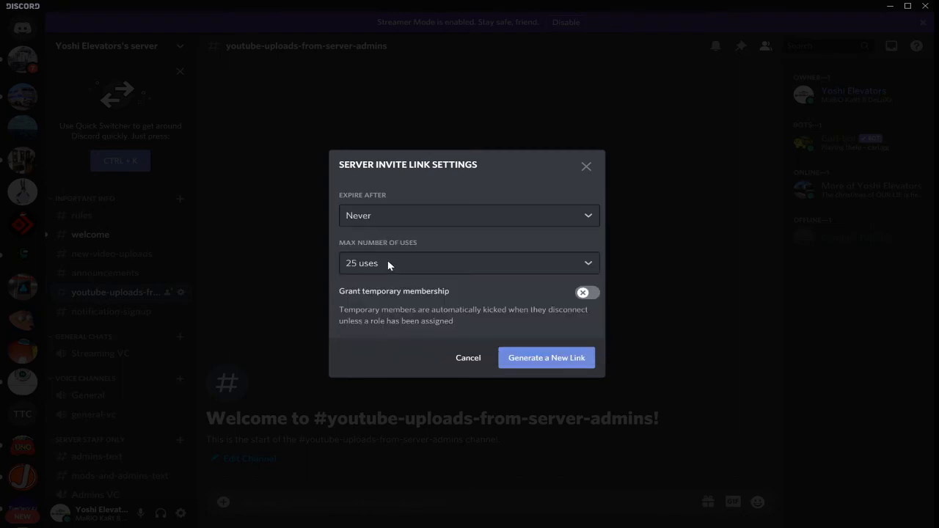
pyautogui.moveTo(390, 260)
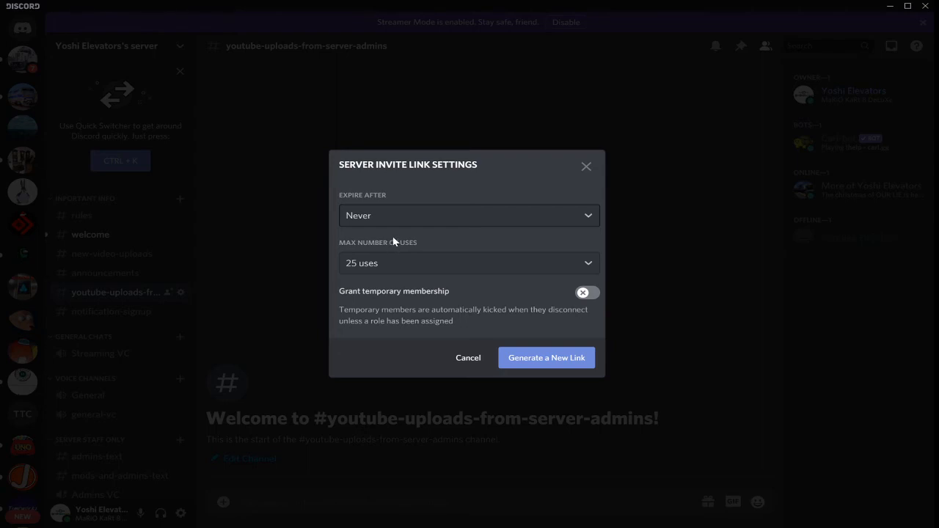
pyautogui.moveTo(389, 223)
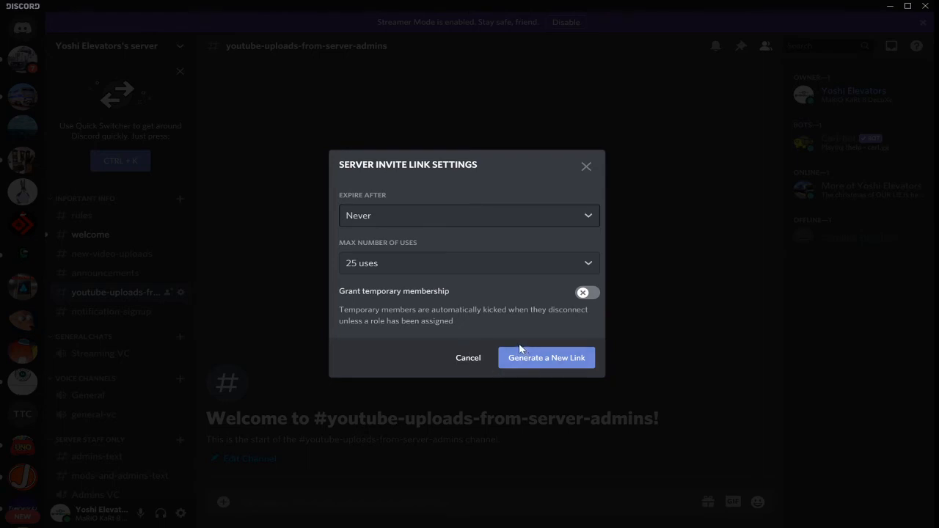
pyautogui.moveTo(470, 269)
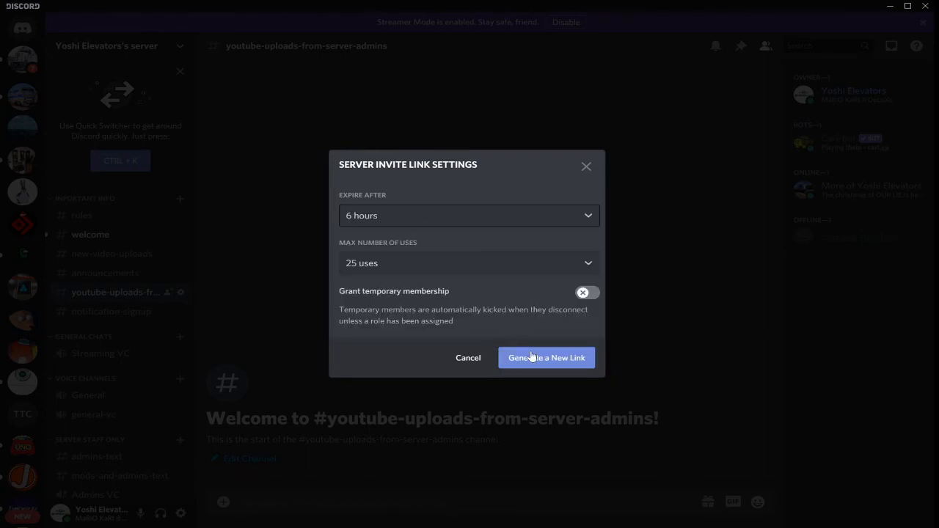
# Step: Generate the new invite link limited to 6 hours or 25 uses
pyautogui.click(546, 358)
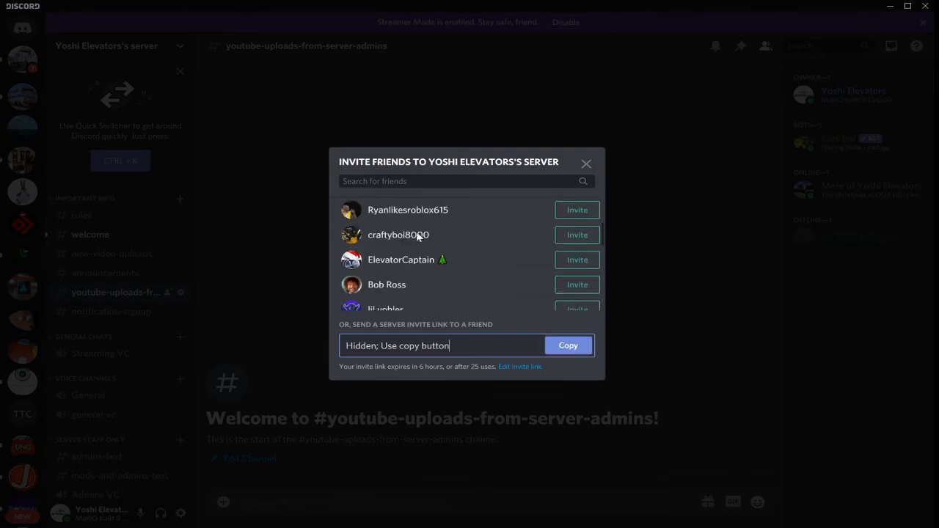
pyautogui.scroll(-3)
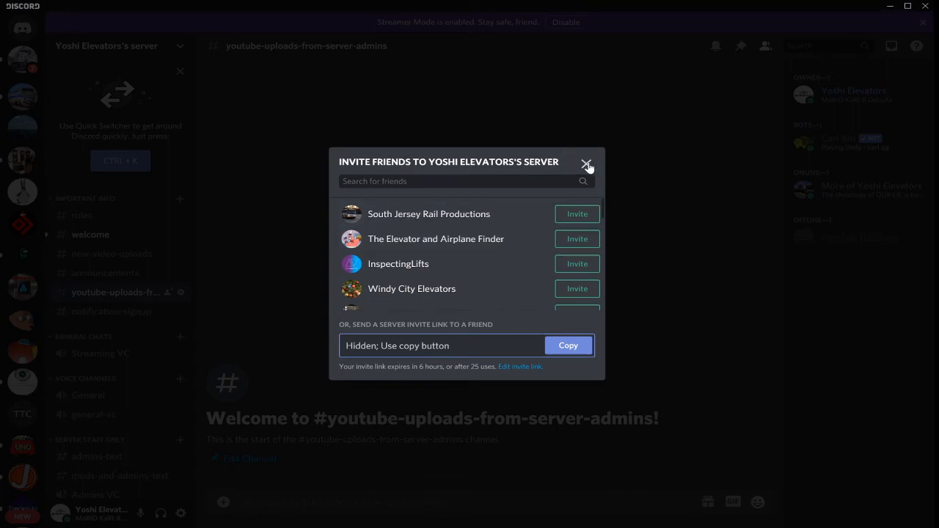
# Step: Close the invite window to return to the youtube-uploads channel
pyautogui.click(587, 161)
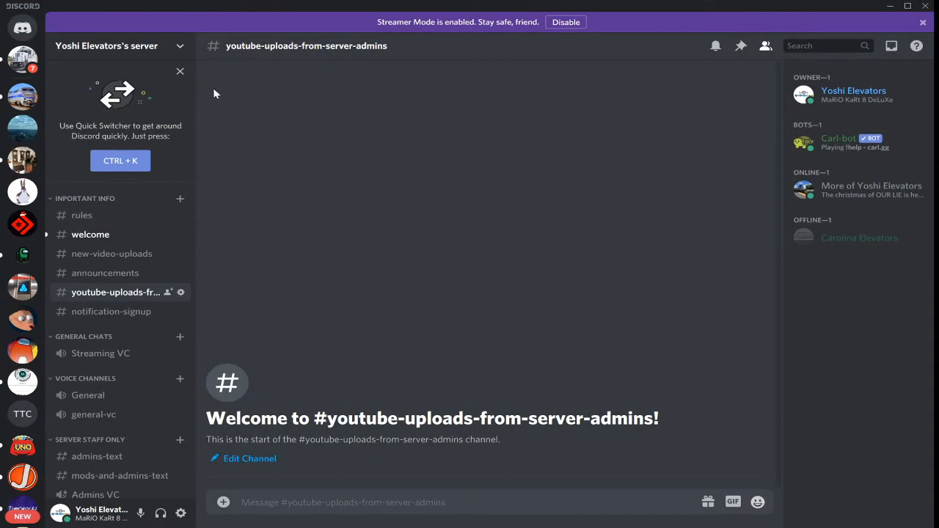
pyautogui.moveTo(146, 51)
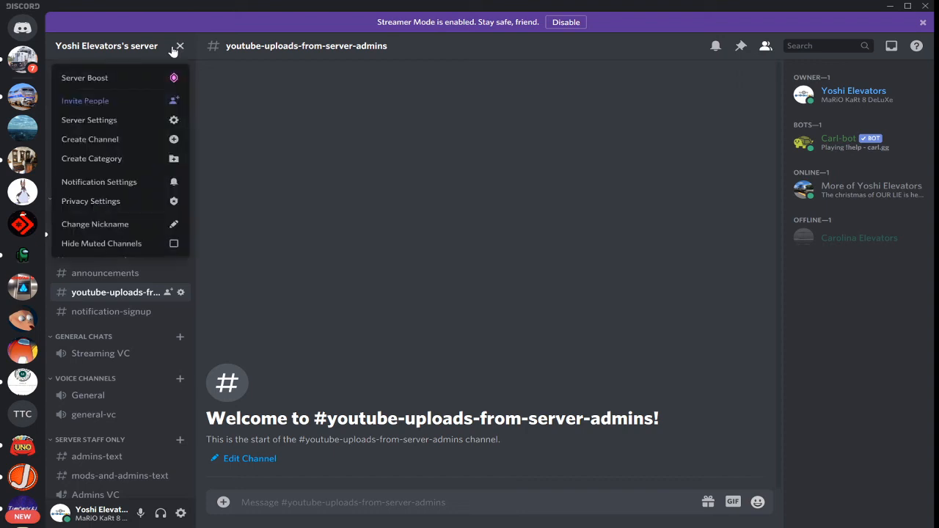
pyautogui.moveTo(120, 120)
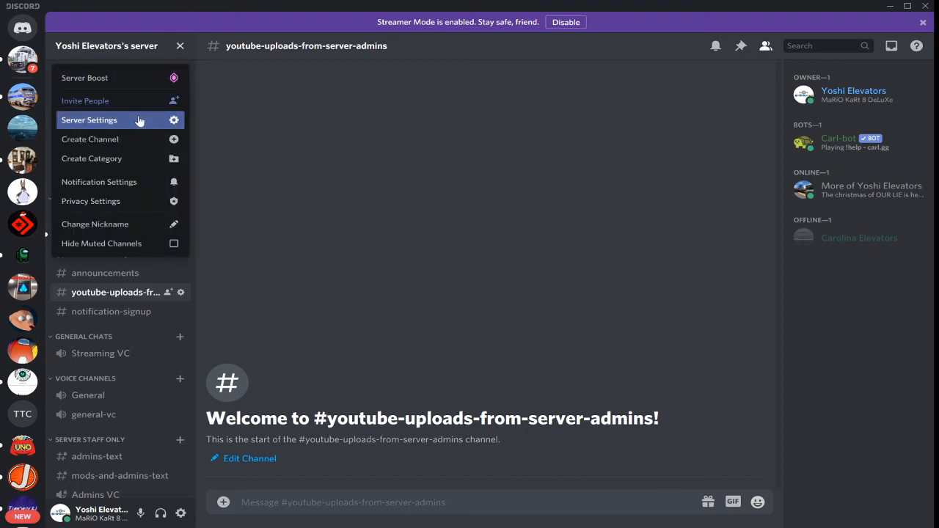
# Step: Show the Invites list under Server Settings with the three active links
pyautogui.click(88, 120)
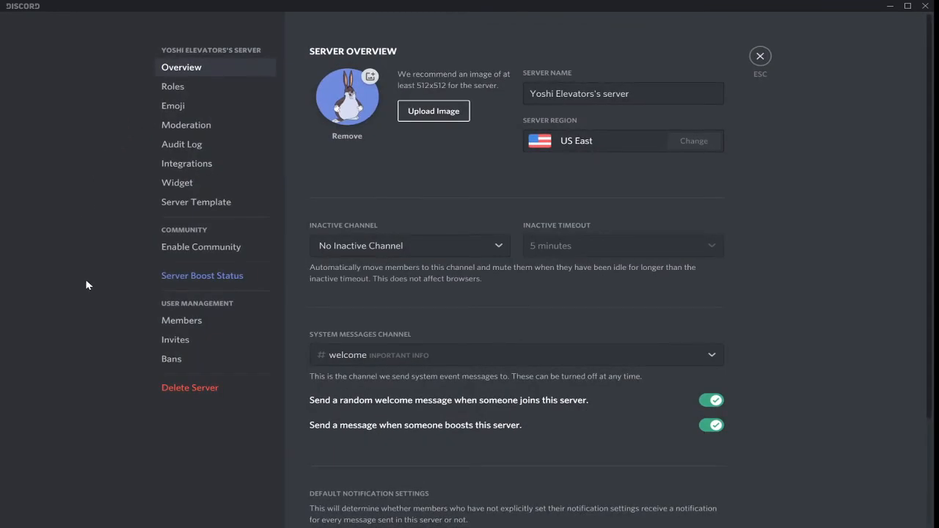
pyautogui.click(176, 341)
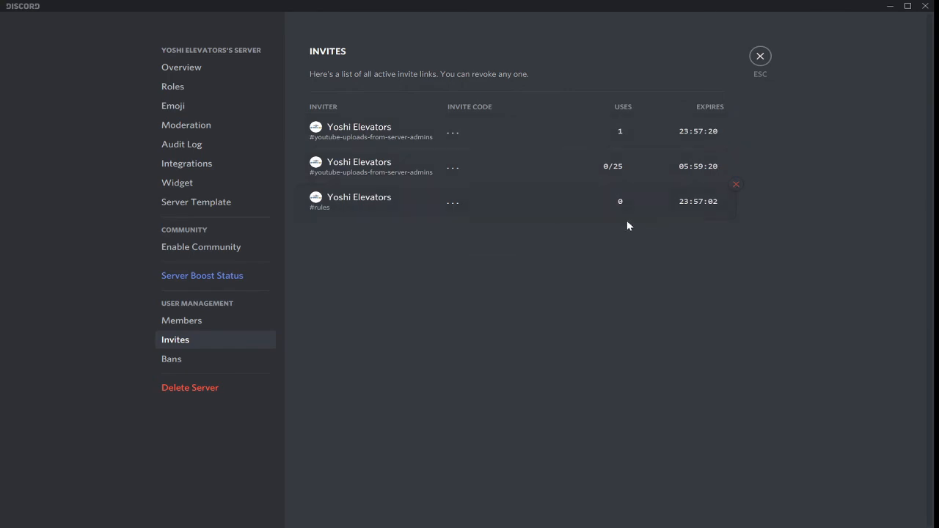
pyautogui.moveTo(626, 227)
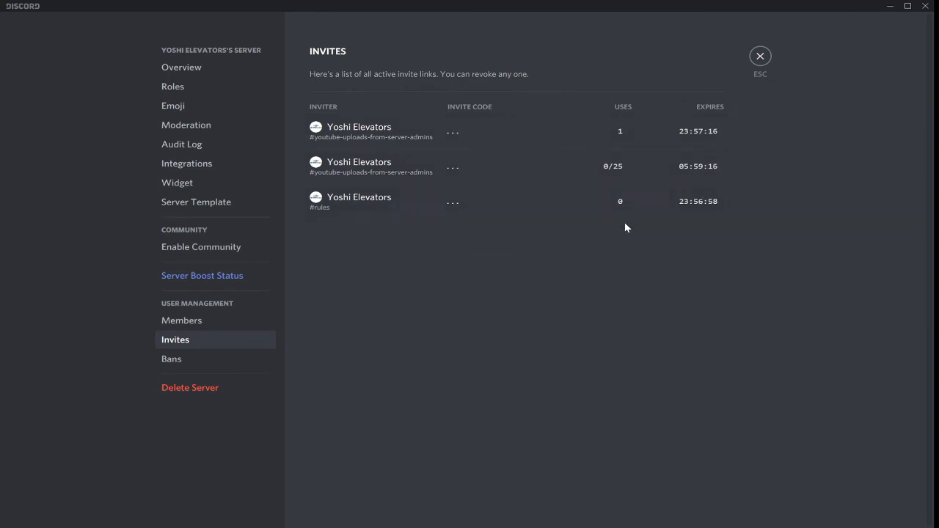
pyautogui.moveTo(632, 220)
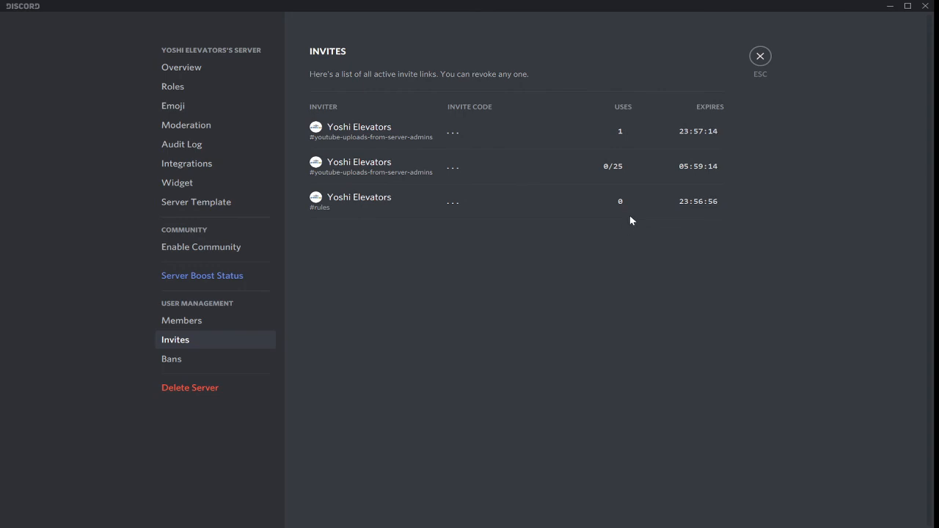
pyautogui.moveTo(646, 129)
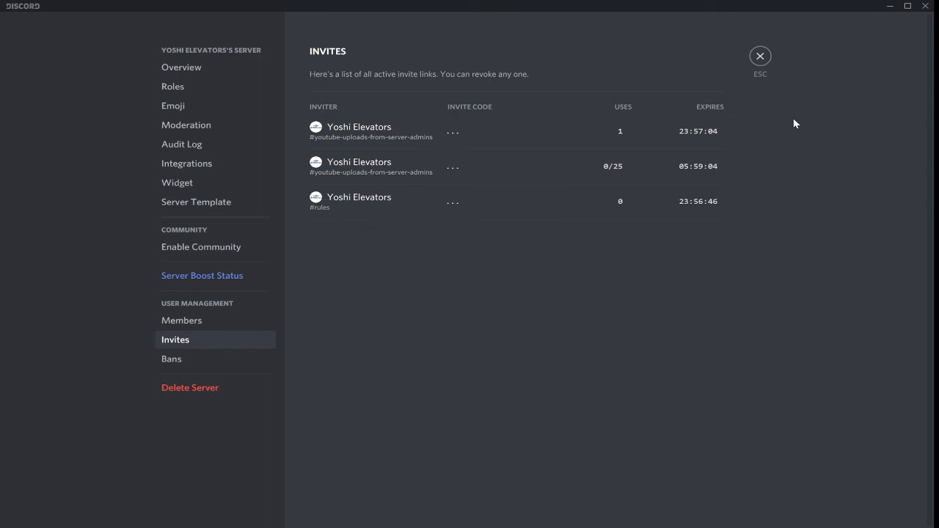
pyautogui.moveTo(740, 102)
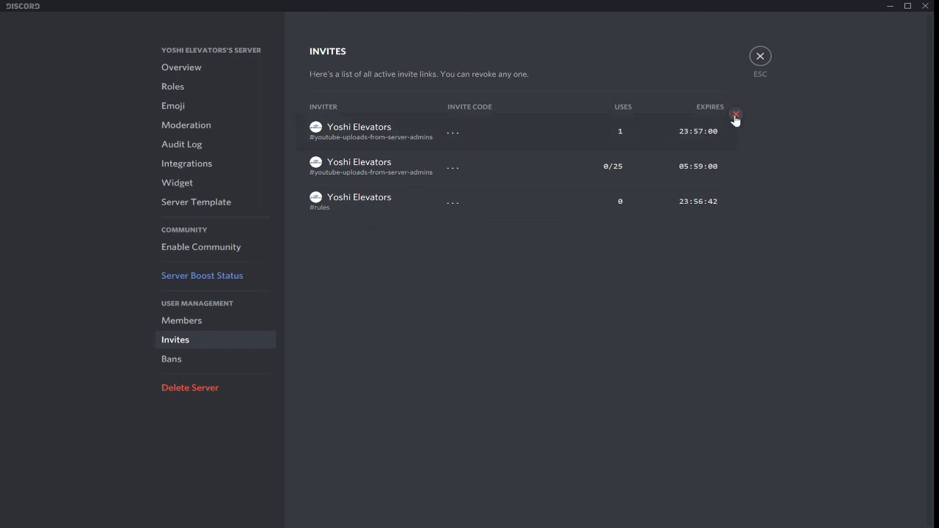
# Step: Revoke both remaining active invite links, leaving the list empty
pyautogui.click(736, 114)
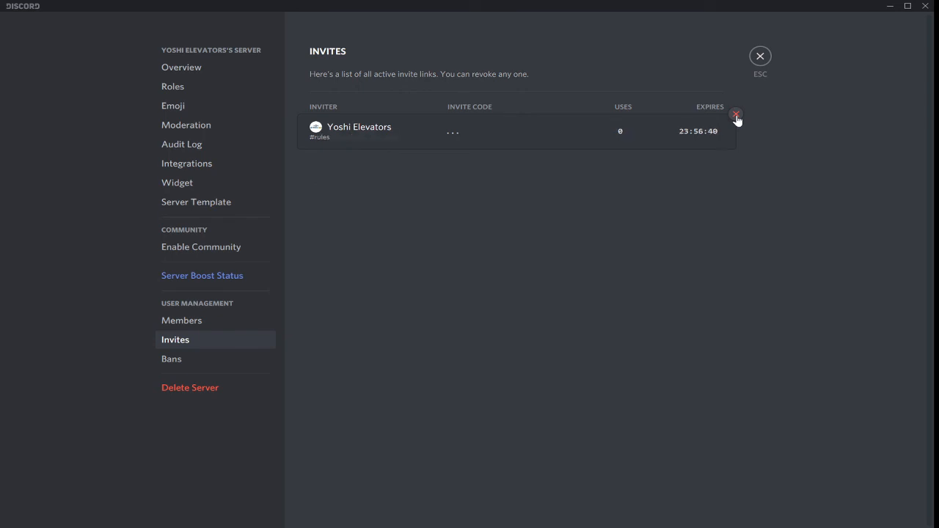
pyautogui.click(736, 116)
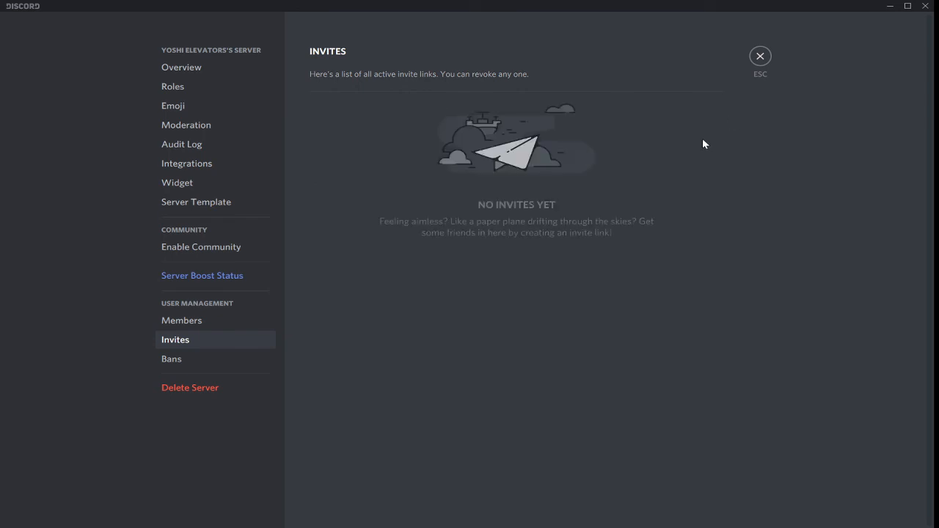
# Step: Glance at Members and Overview, then exit settings to the channel
pyautogui.click(182, 319)
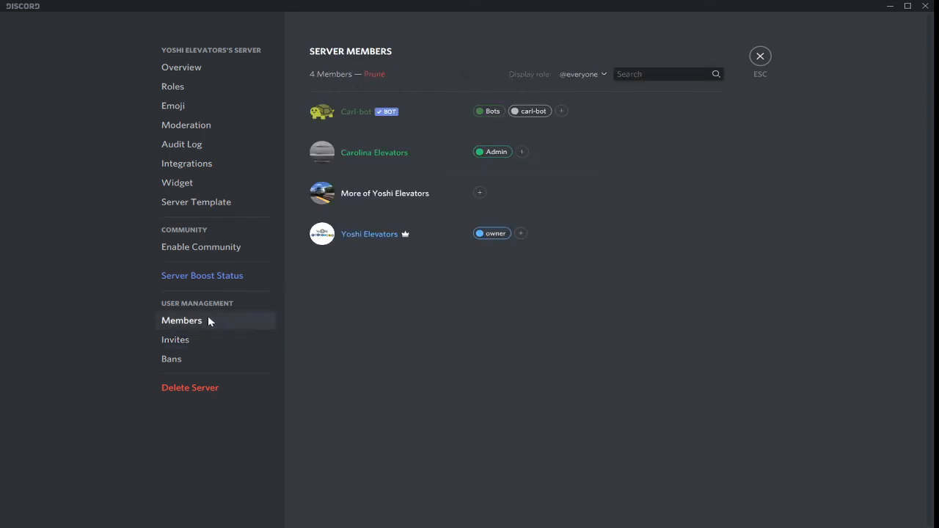
pyautogui.click(182, 67)
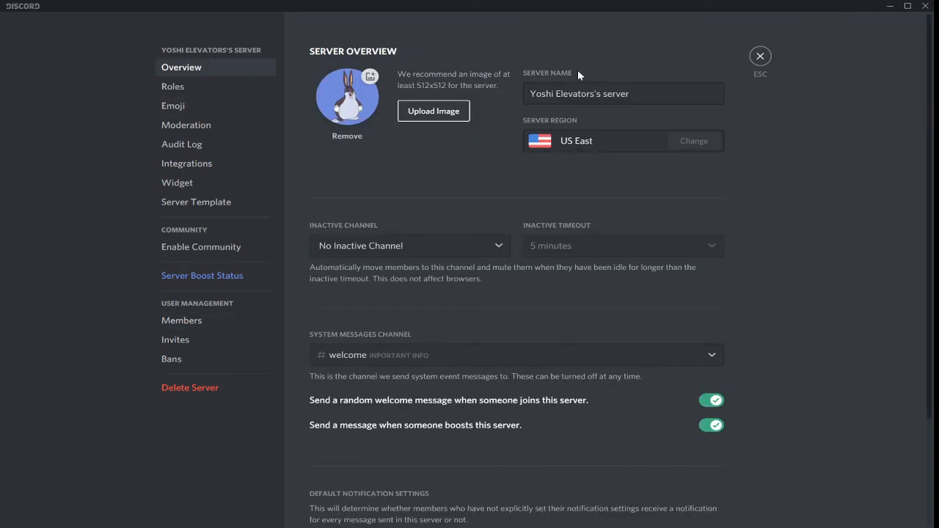
pyautogui.click(760, 55)
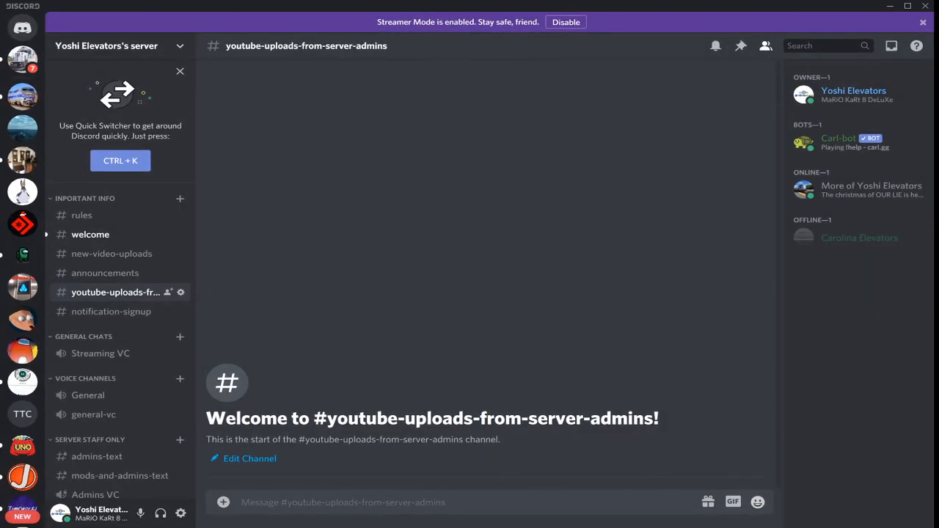